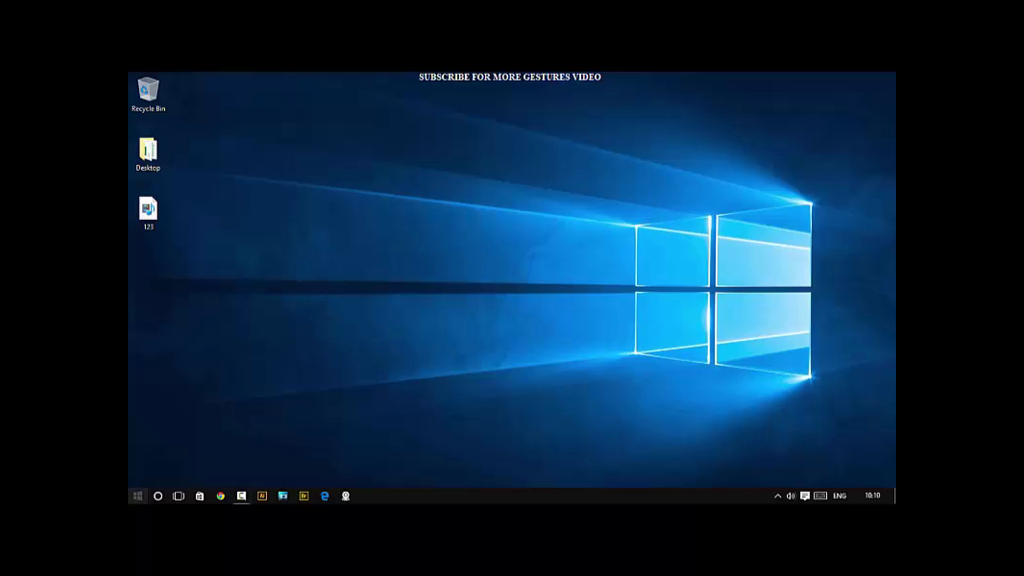
Unpin the Contact Support tile beside Reflector 2 from Start and resize Camera to Small
click(137, 496)
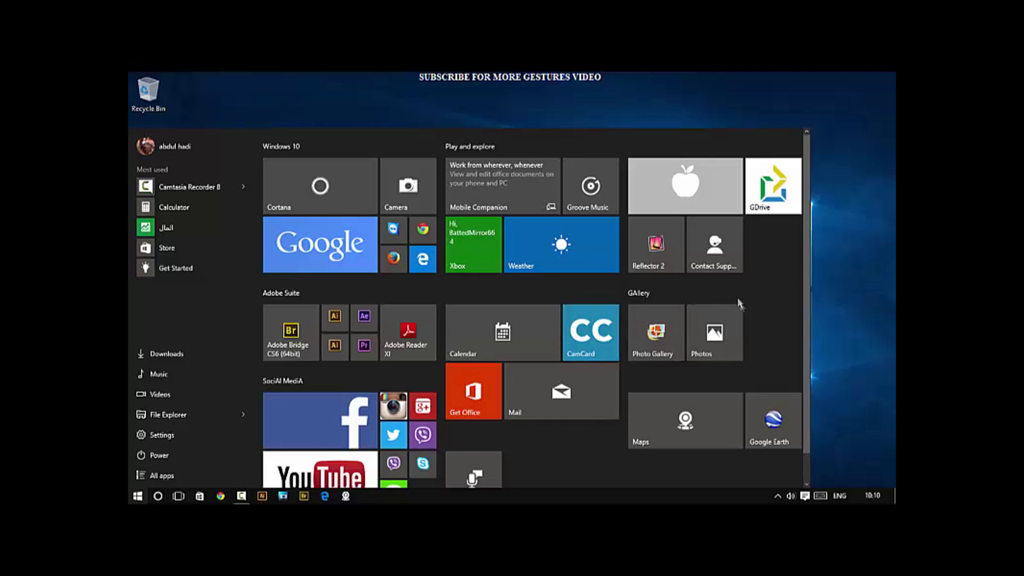
right_click(714, 245)
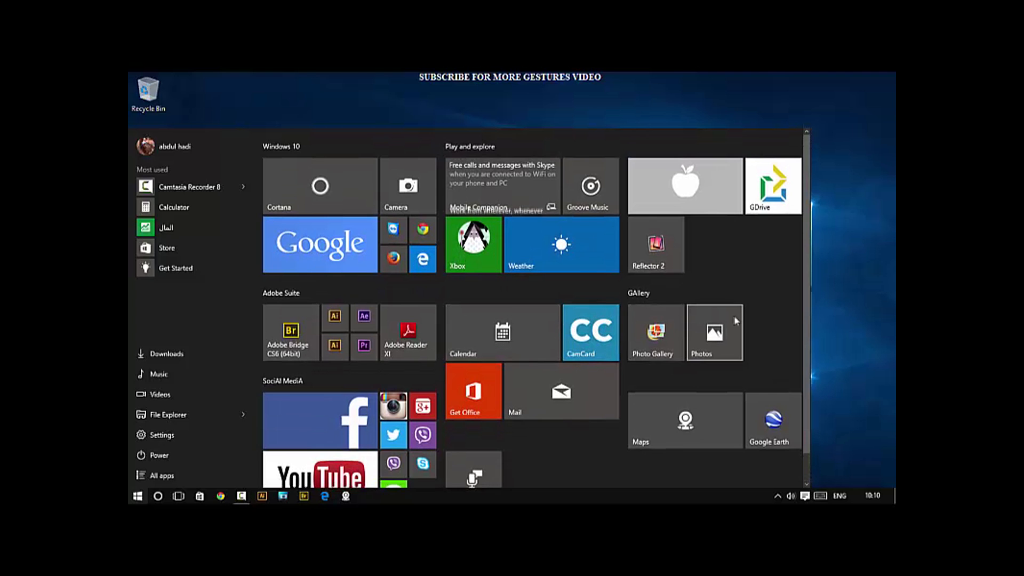
scroll(down, 3)
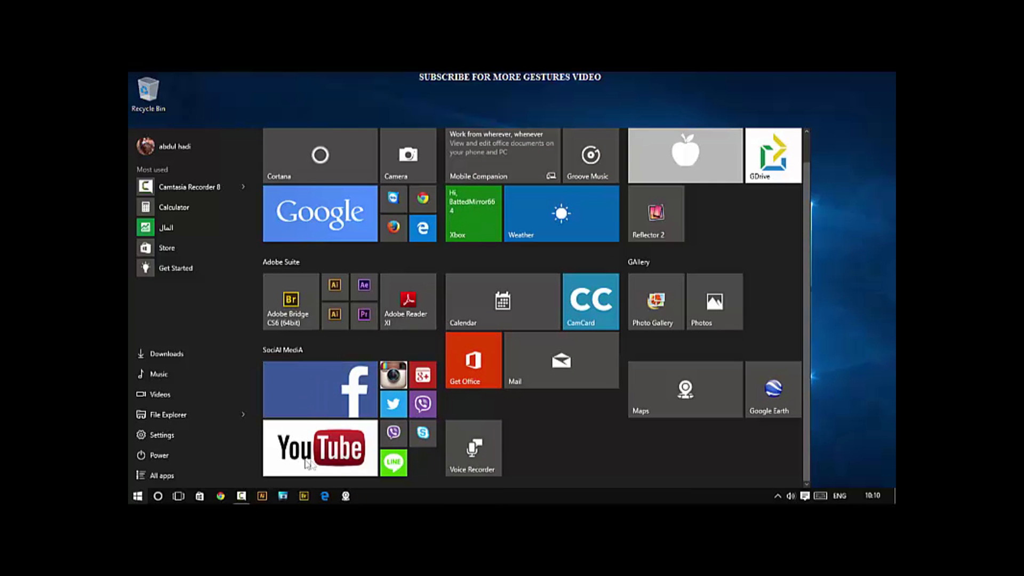
scroll(down, 3)
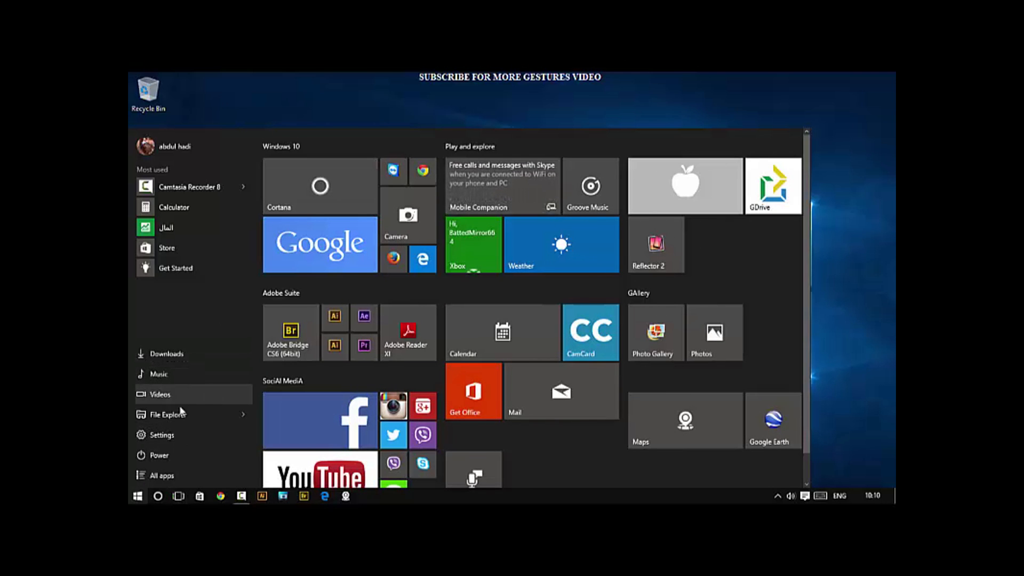
mouse_move(165, 374)
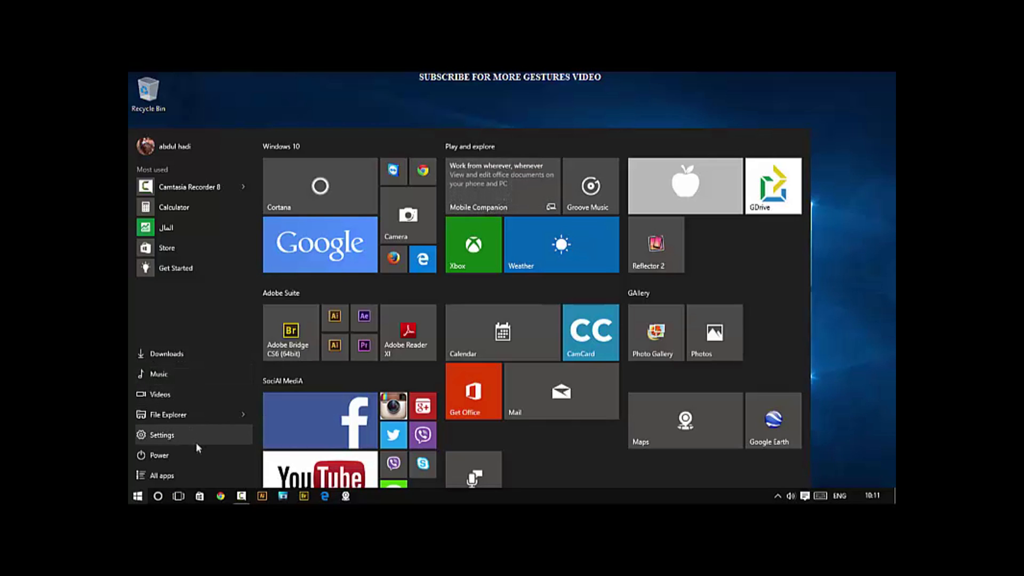
Reach the 'Choose which folders appear on Start' options under Personalisation > Start
click(161, 435)
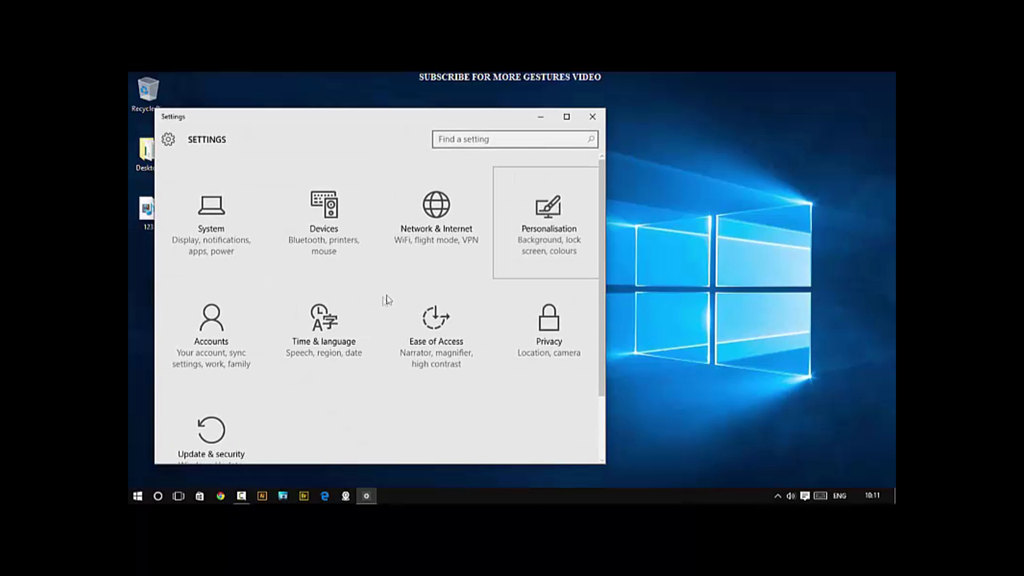
click(547, 222)
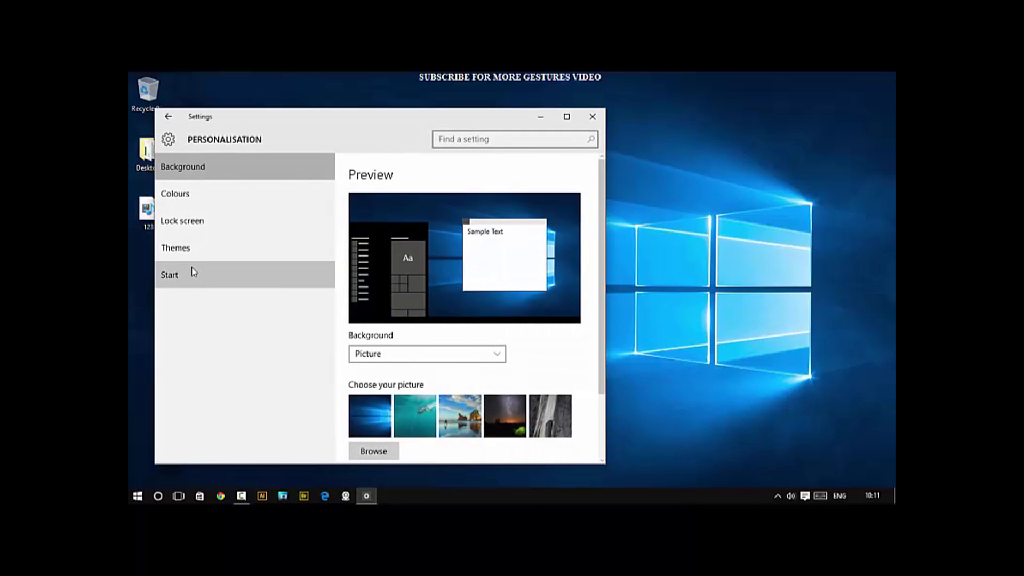
click(170, 274)
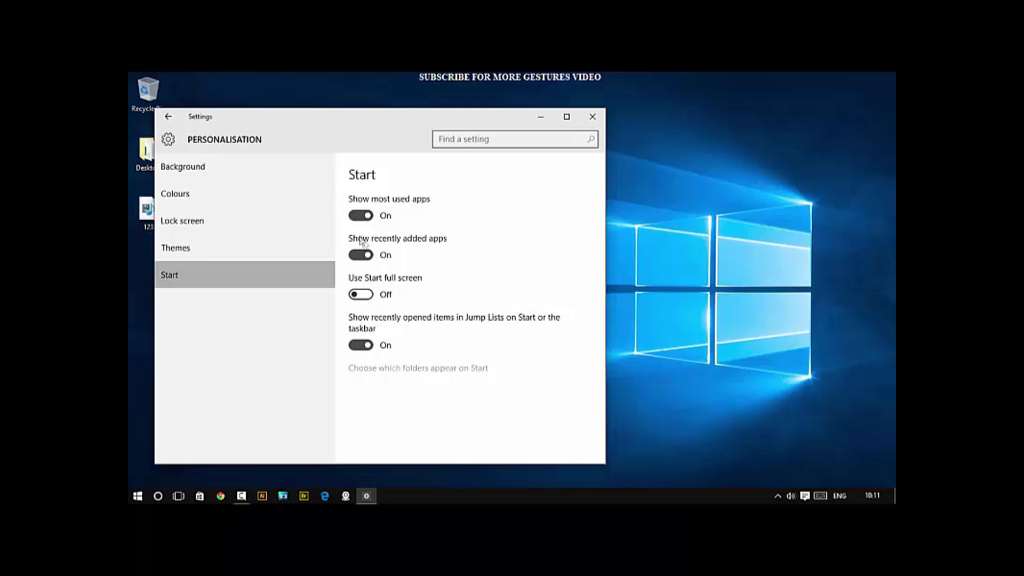
click(417, 368)
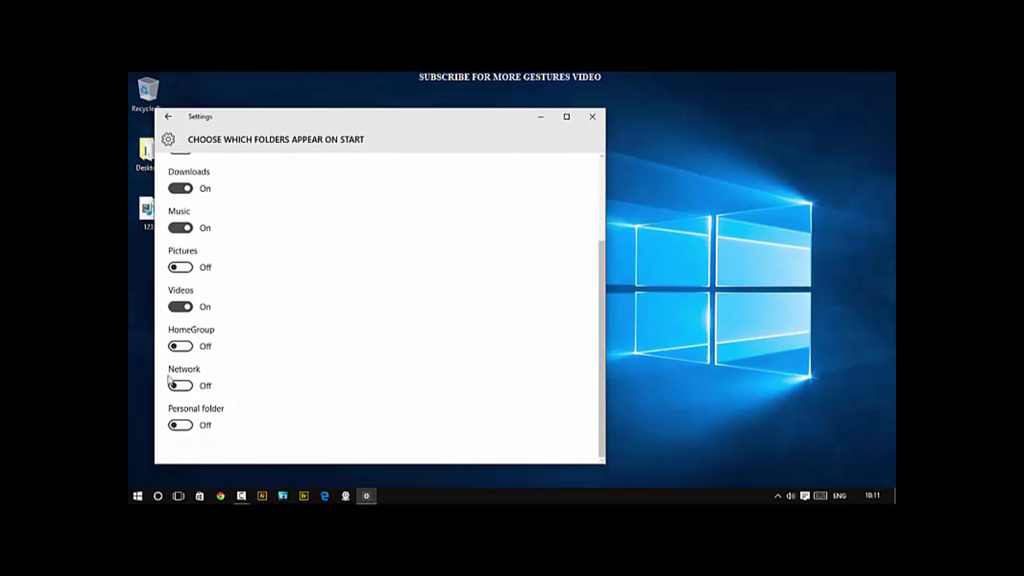
Switch HomeGroup and Personal folder On and reopen Start to see them listed
click(181, 345)
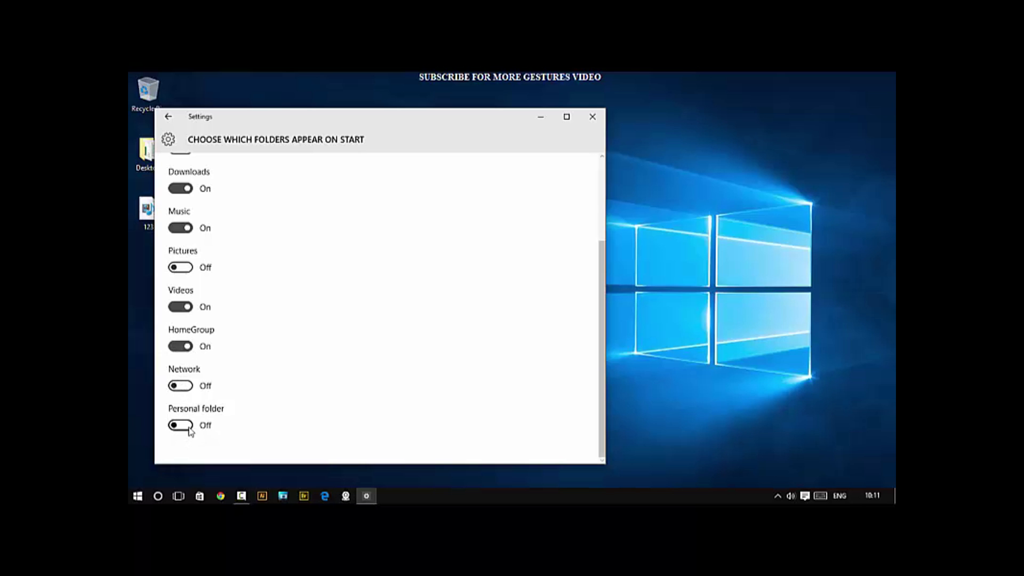
click(592, 117)
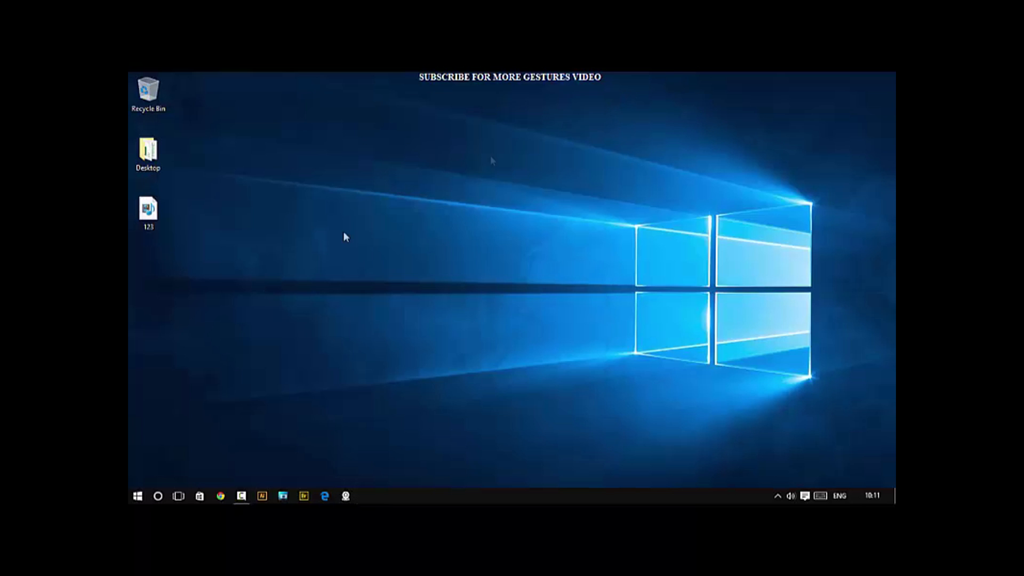
click(138, 496)
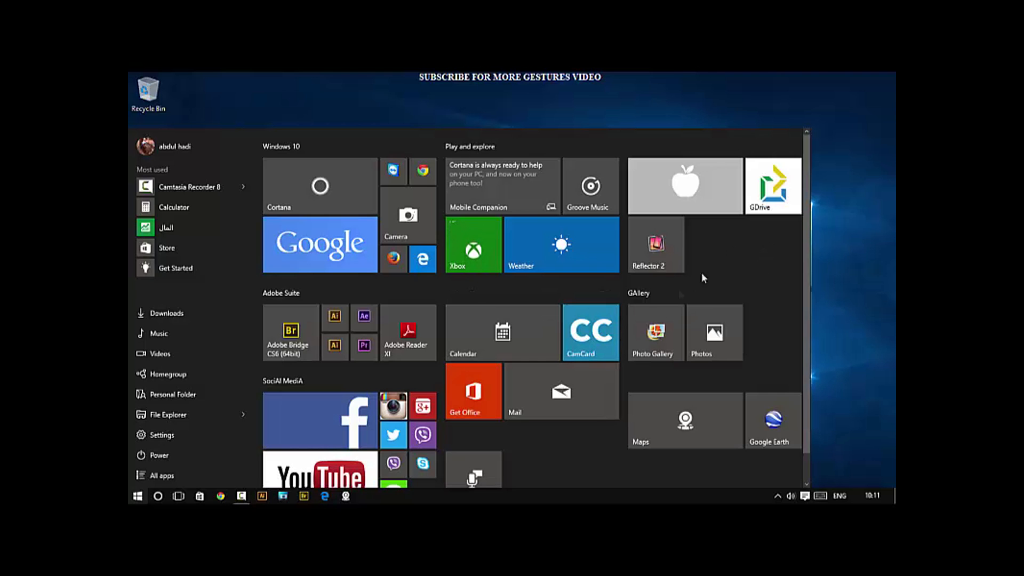
click(136, 496)
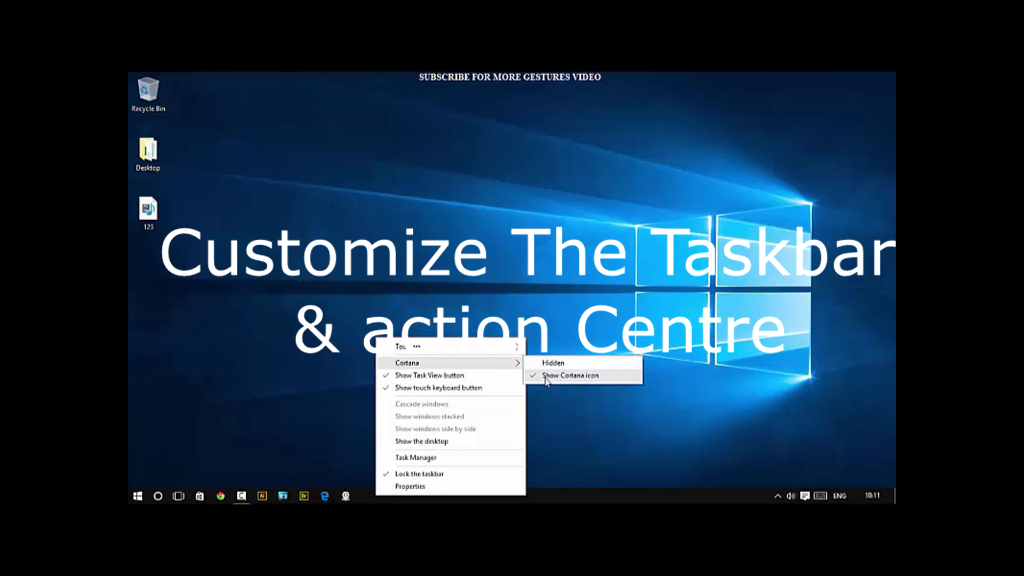
click(553, 363)
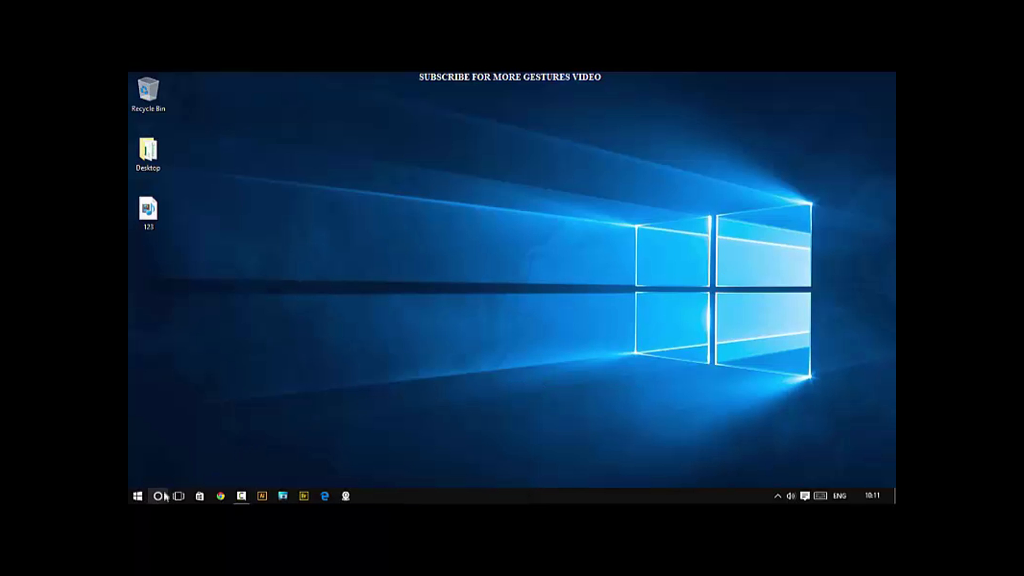
click(158, 496)
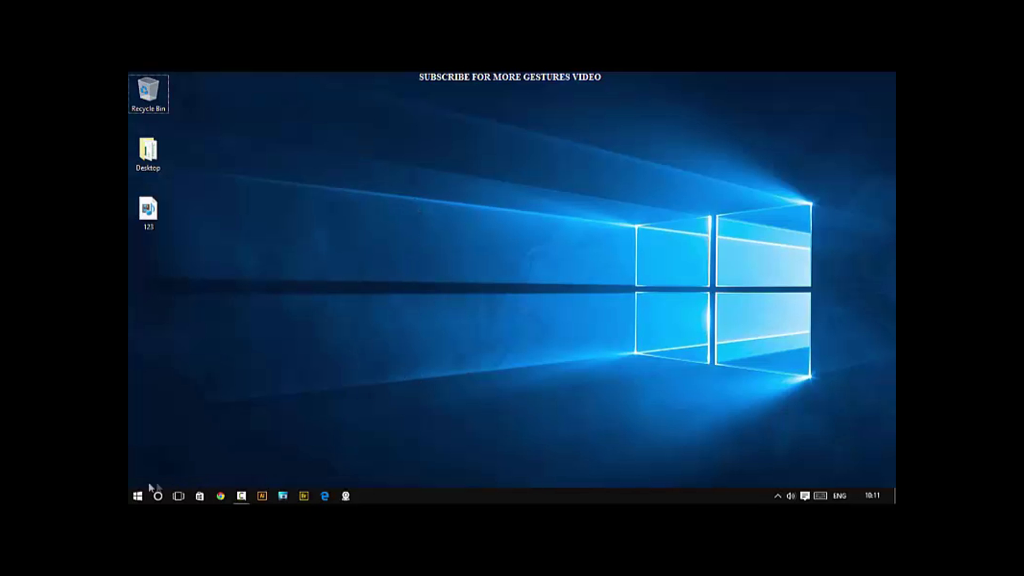
click(137, 496)
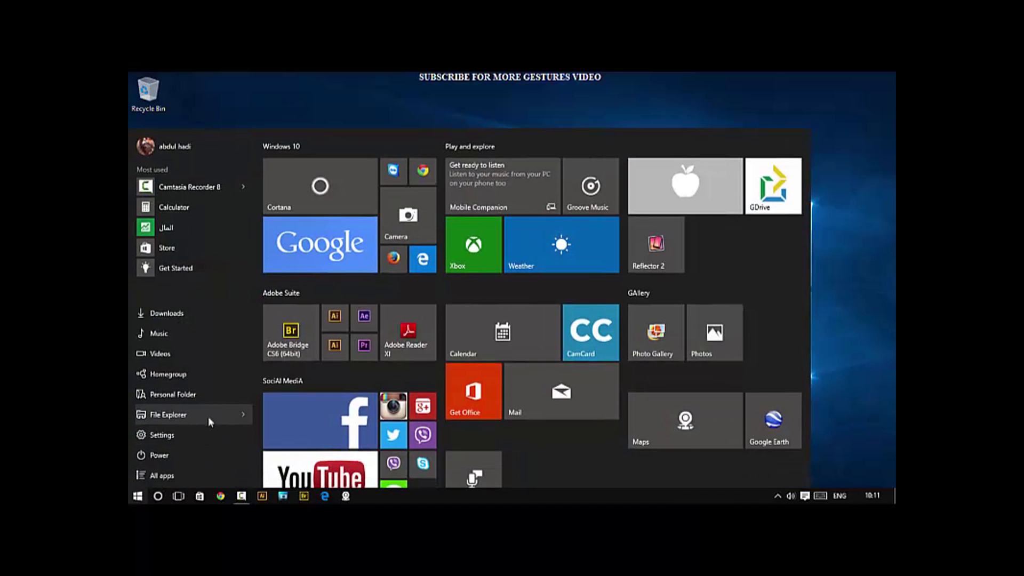
Pick a blue accent colour in Personalisation > Colours
click(161, 434)
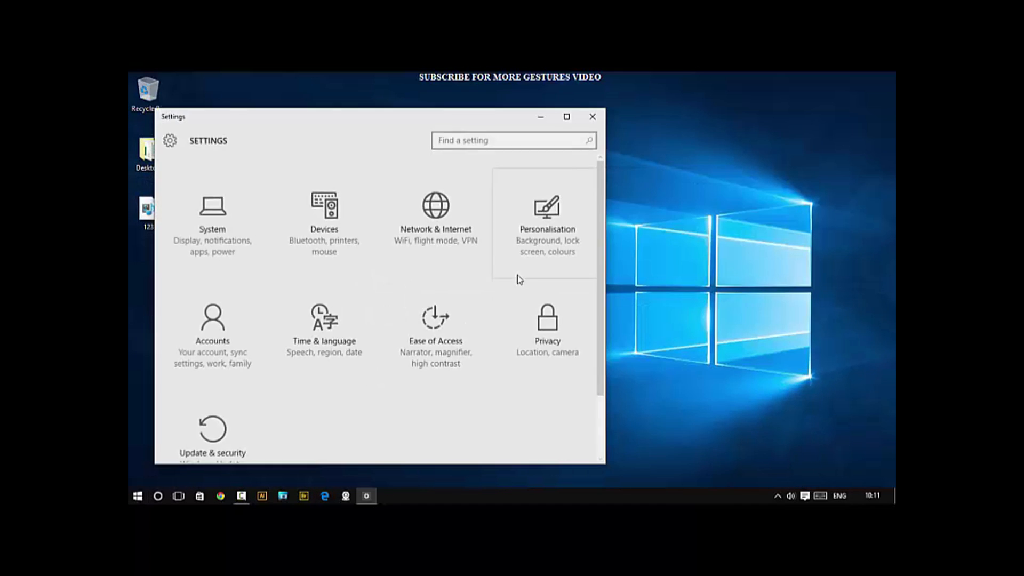
click(546, 216)
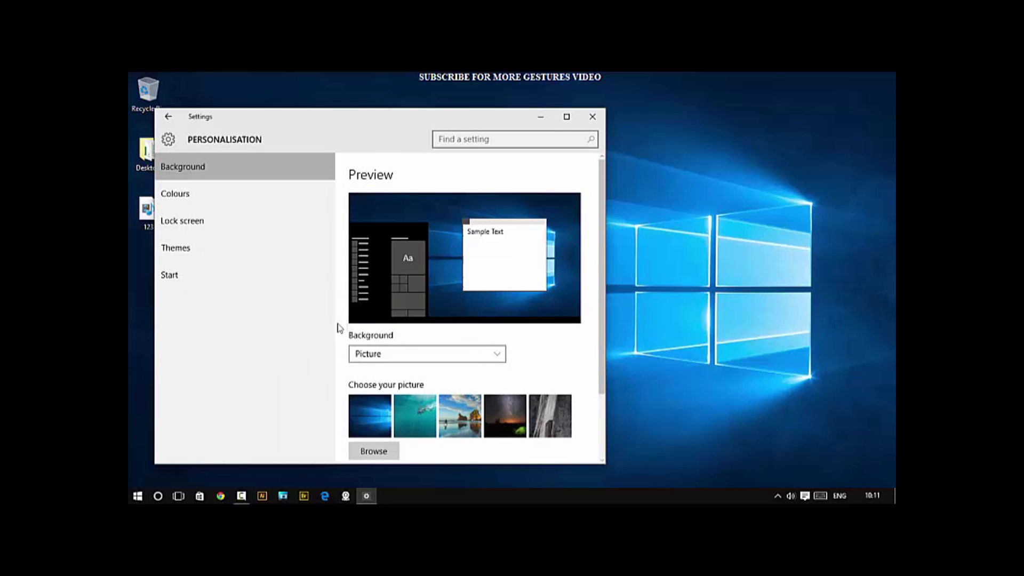
click(175, 193)
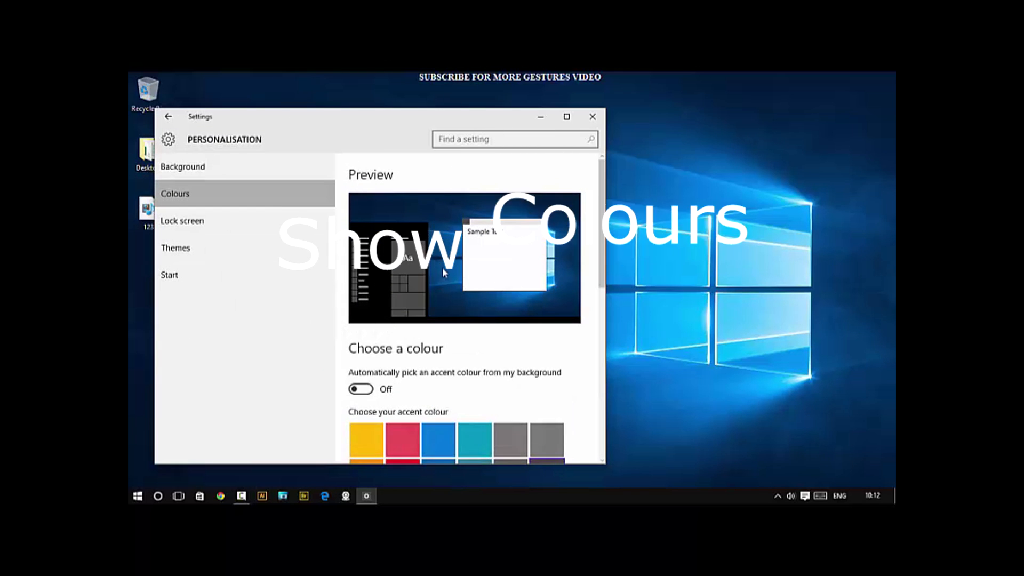
scroll(down, 3)
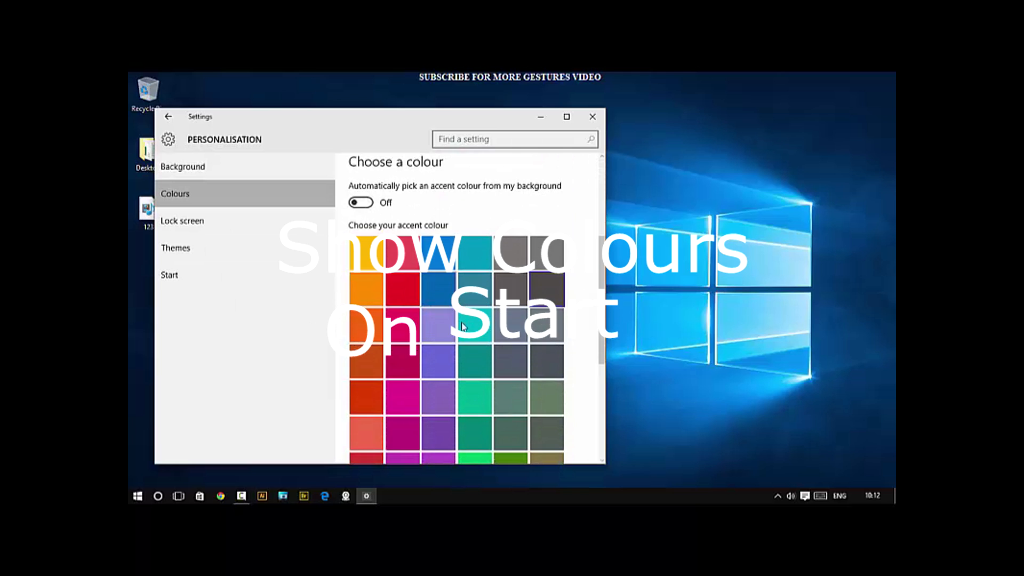
click(138, 496)
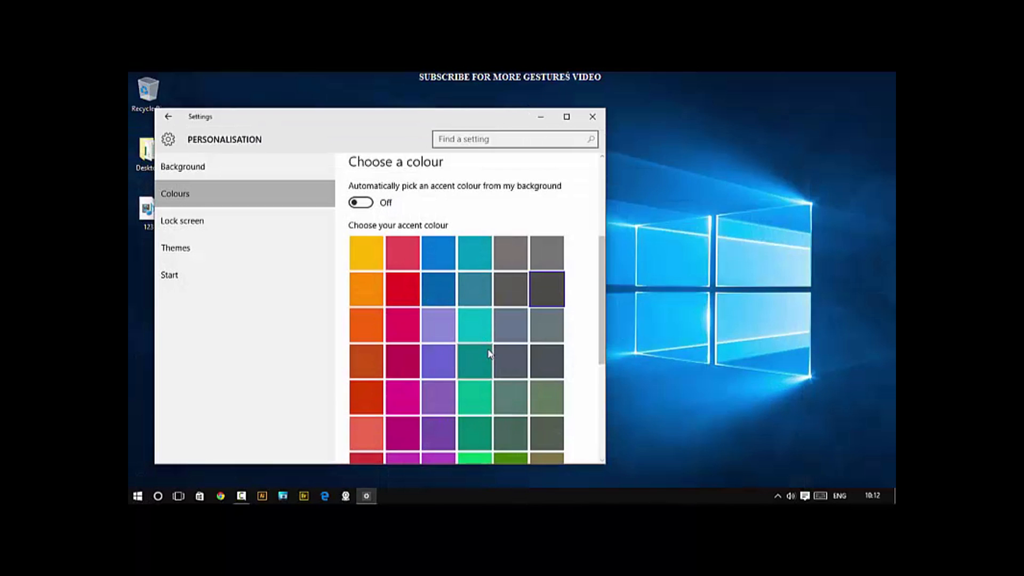
Turn on colour and transparency for Start, taskbar and action centre, then close Settings
scroll(down, 3)
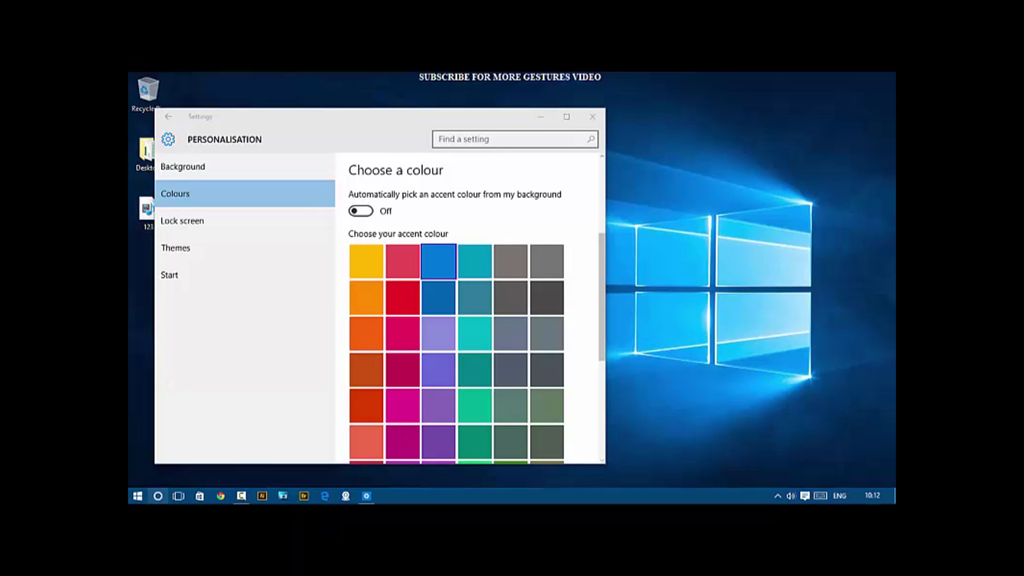
click(137, 496)
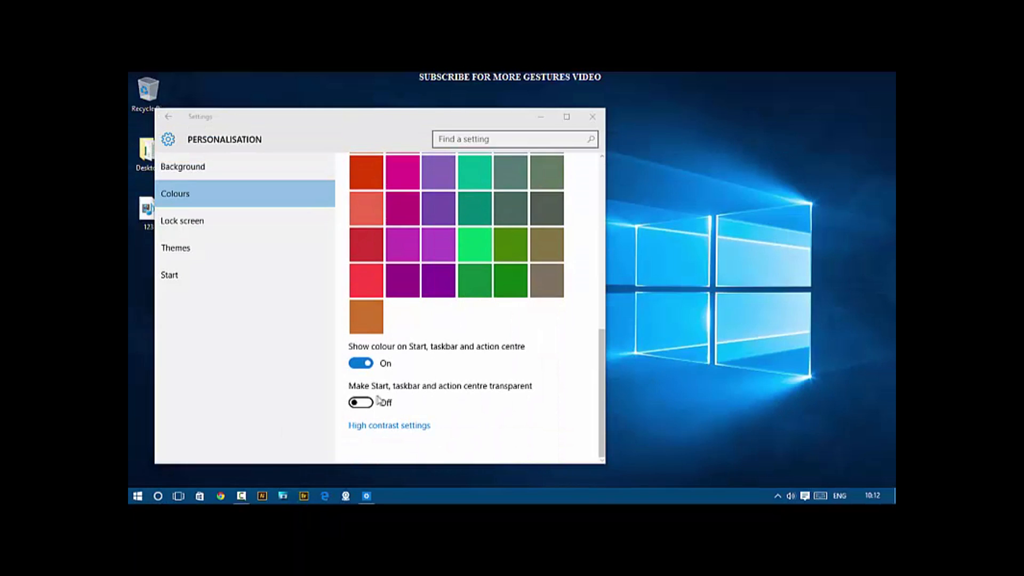
click(359, 403)
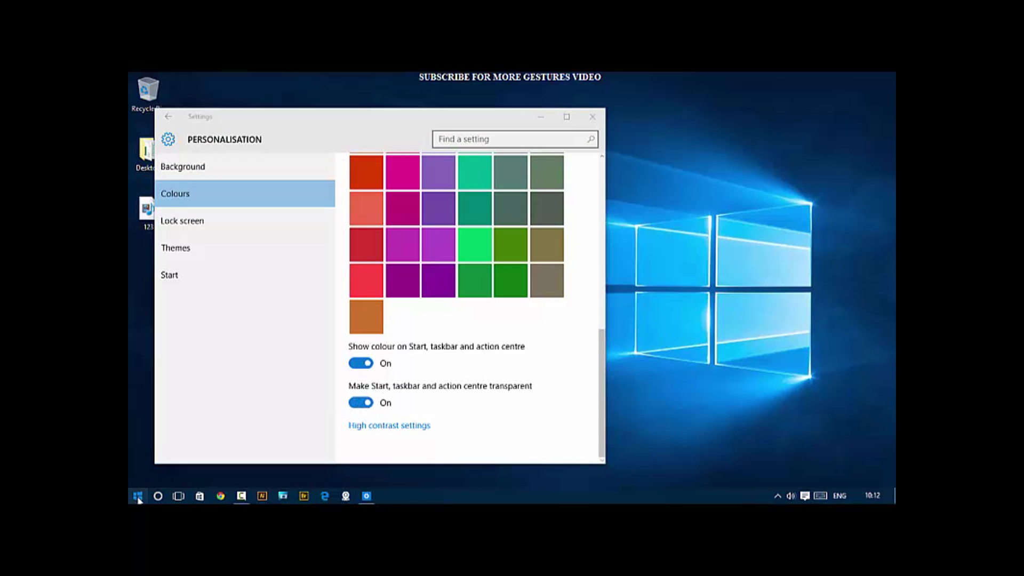
click(137, 496)
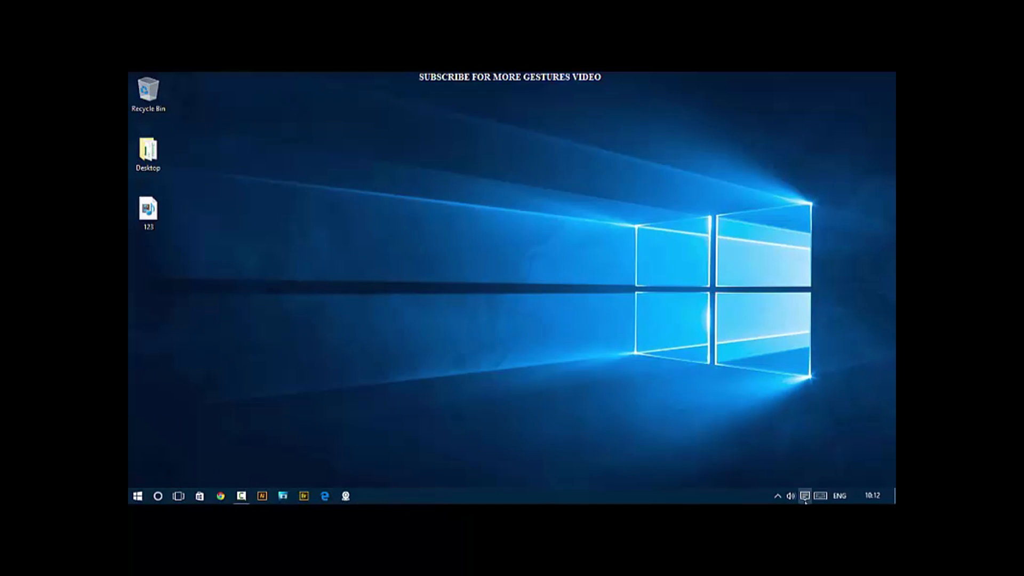
Reach Notifications & actions in System settings via the Action Centre's All settings
click(804, 496)
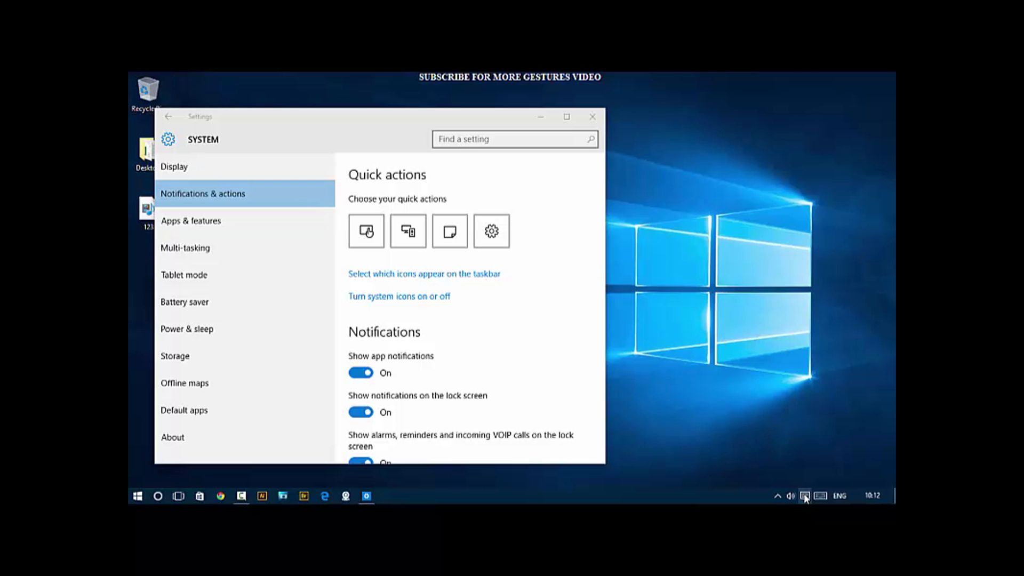
click(804, 496)
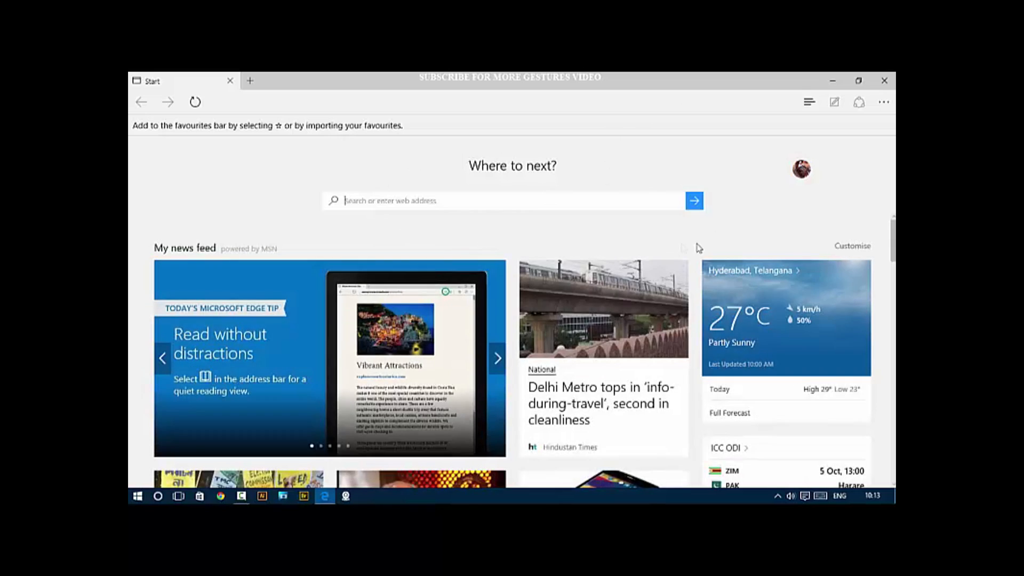
View Edge's Import favourites options in Settings and dismiss the pane
scroll(down, 3)
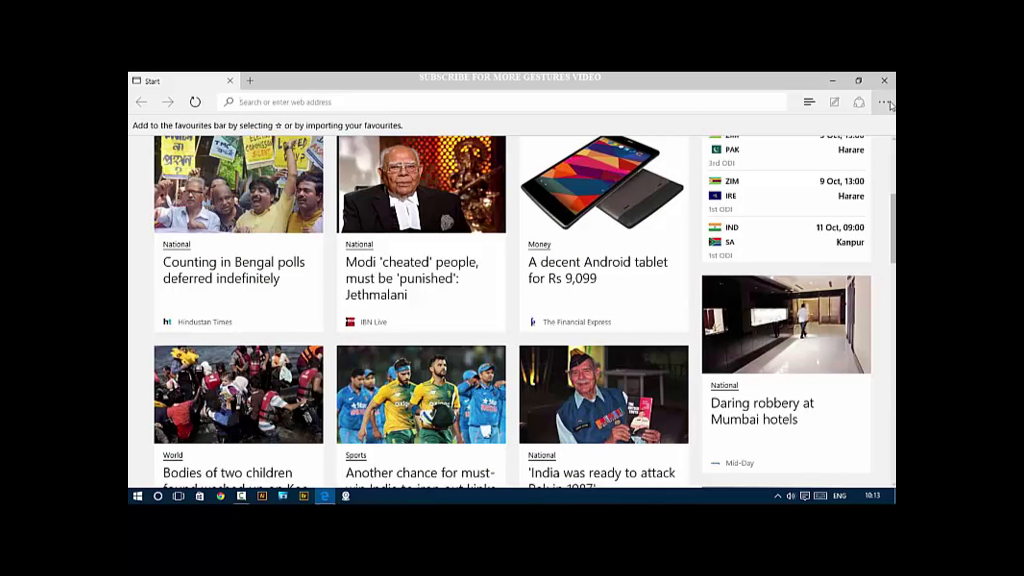
click(884, 102)
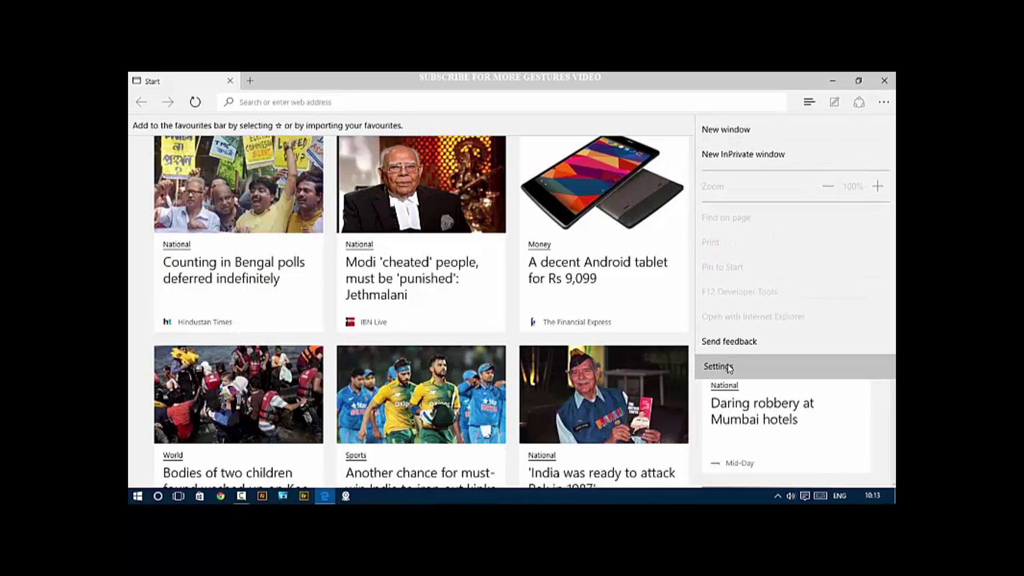
click(718, 366)
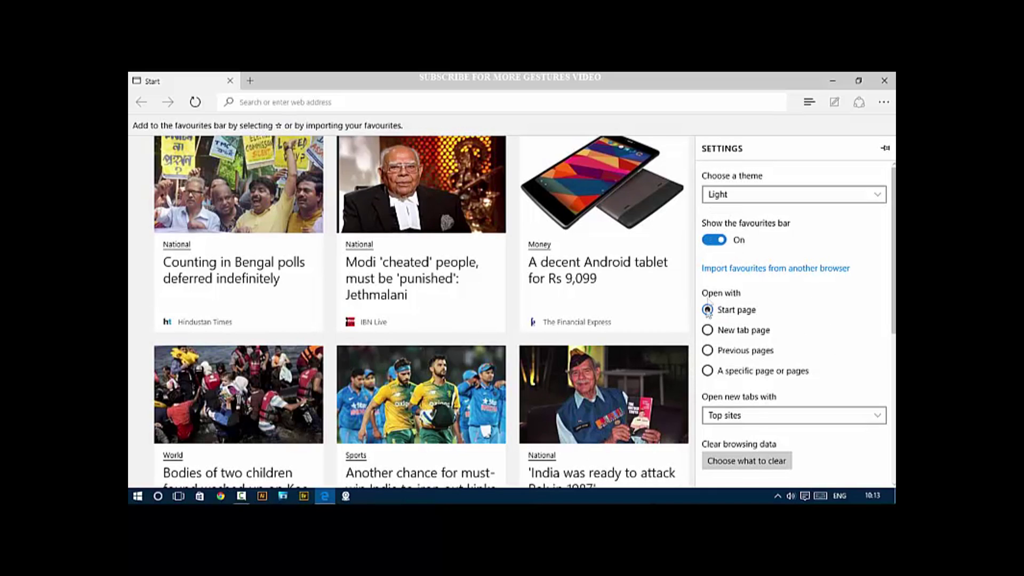
click(776, 268)
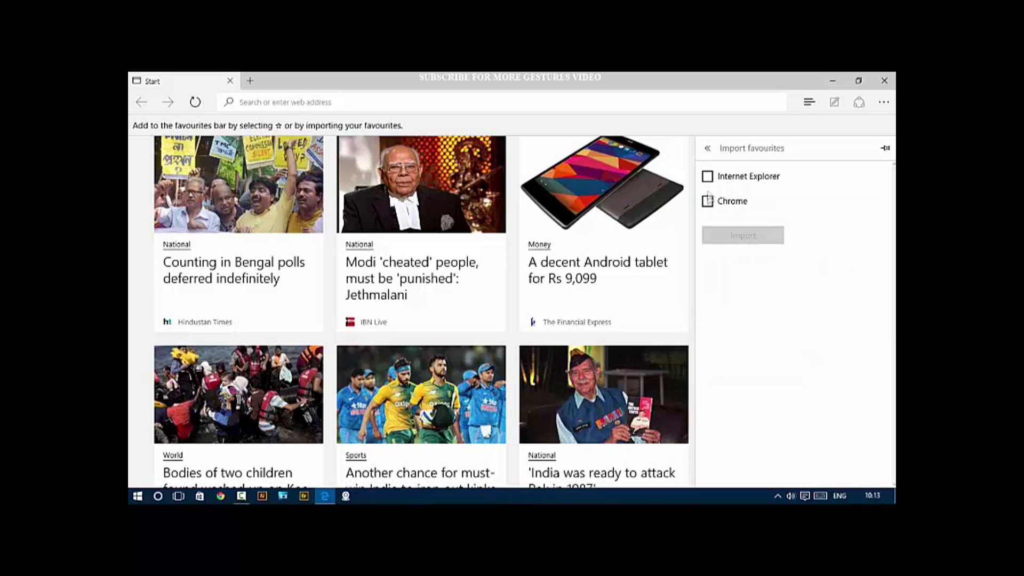
click(706, 176)
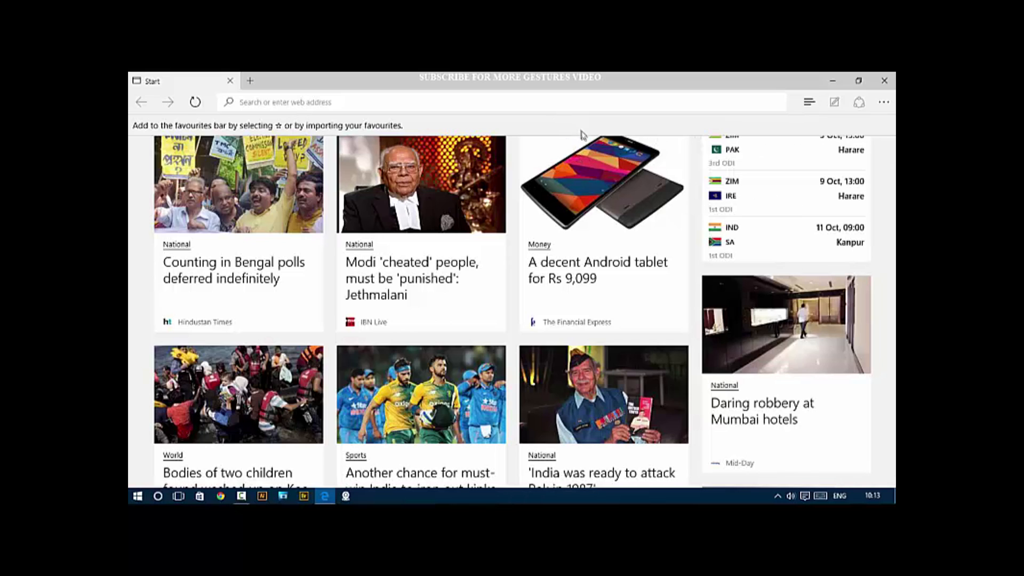
mouse_move(884, 102)
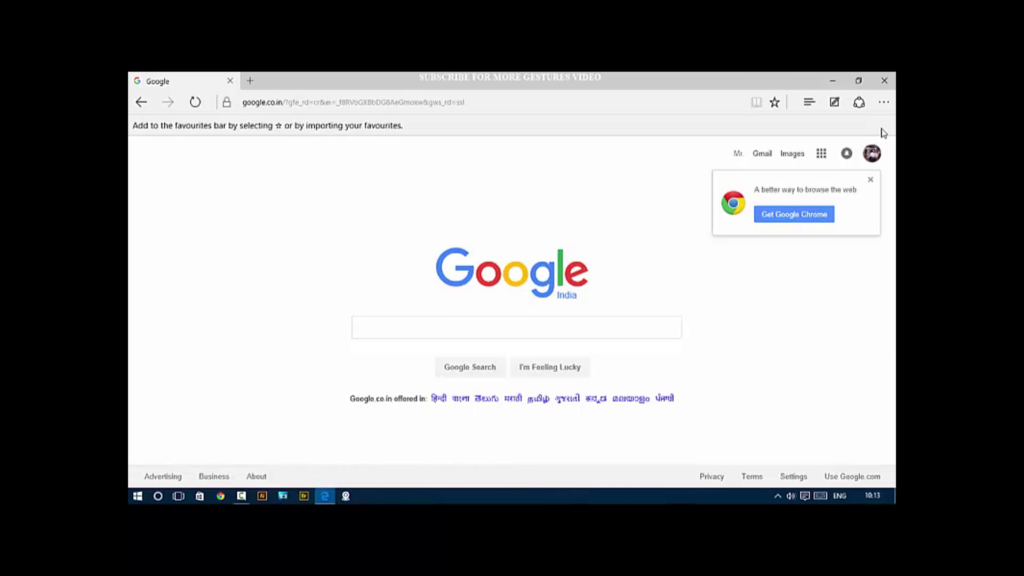
Turn on 'Show the home button' in Edge's advanced settings and return to the start page
click(883, 102)
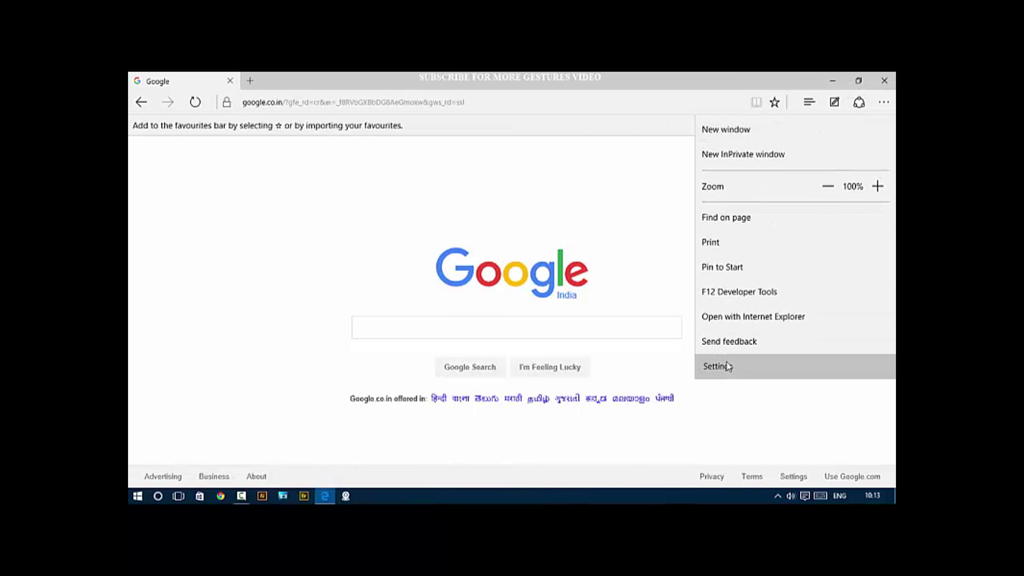
click(717, 366)
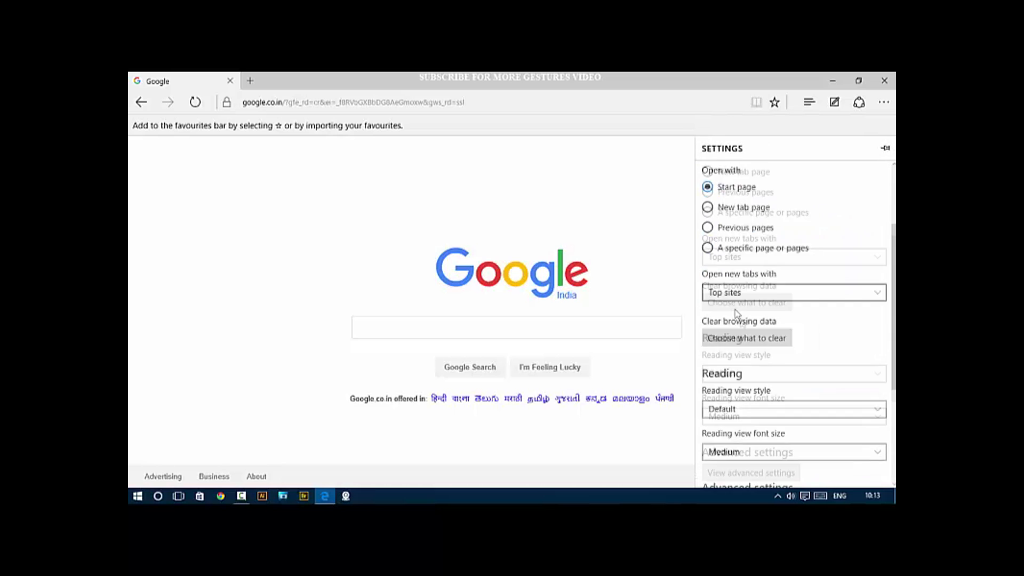
scroll(down, 3)
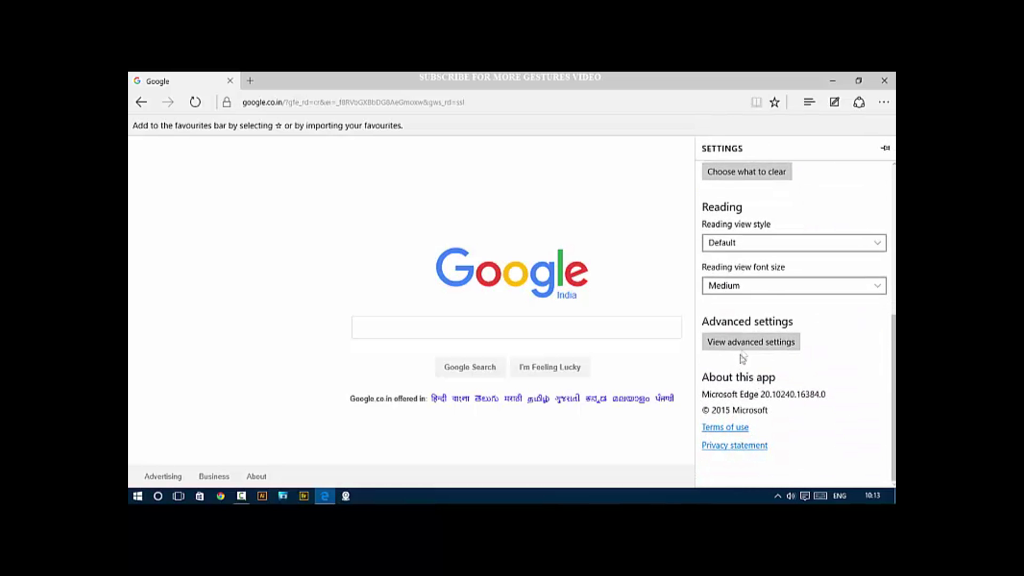
click(750, 342)
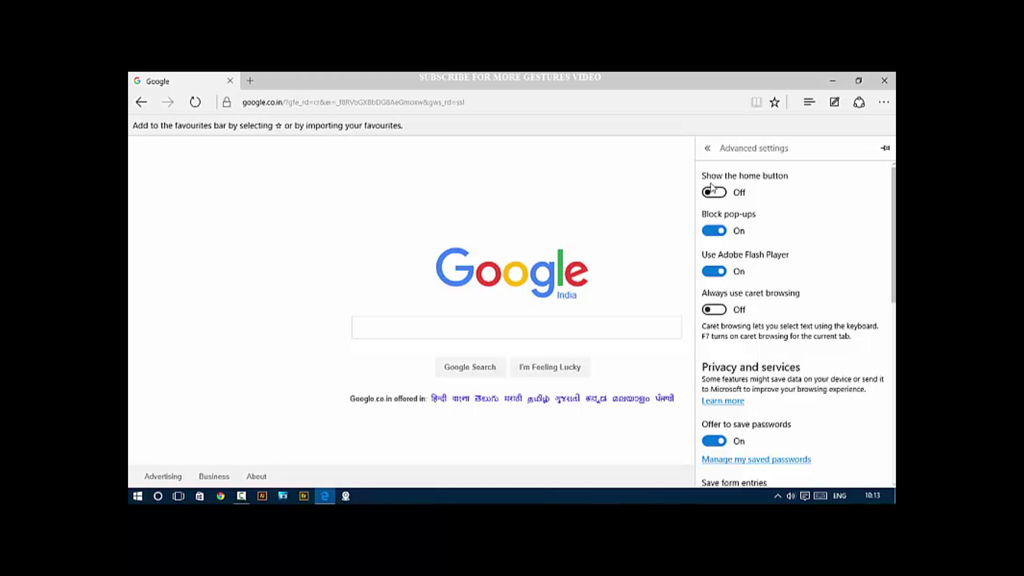
click(714, 192)
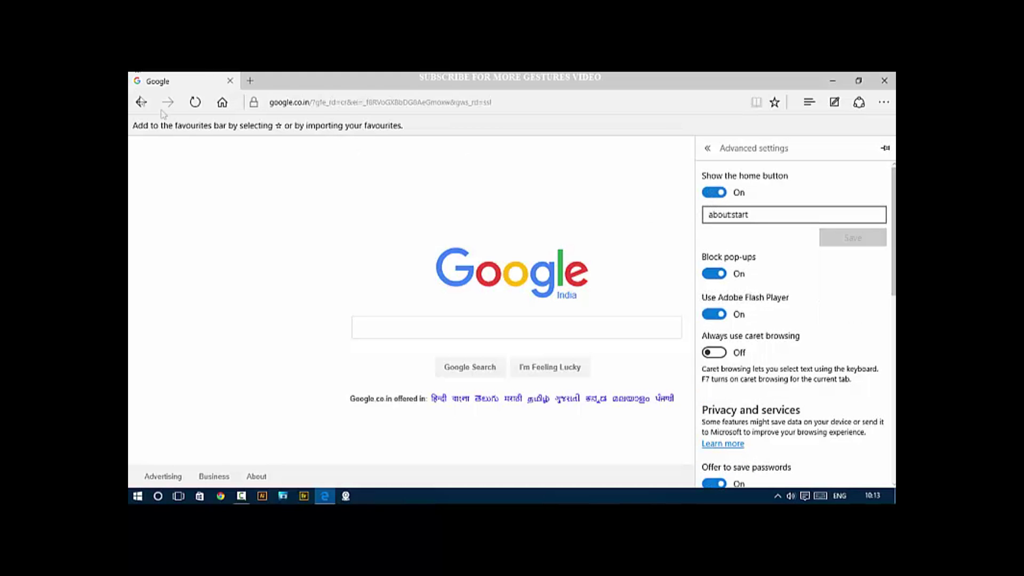
click(784, 214)
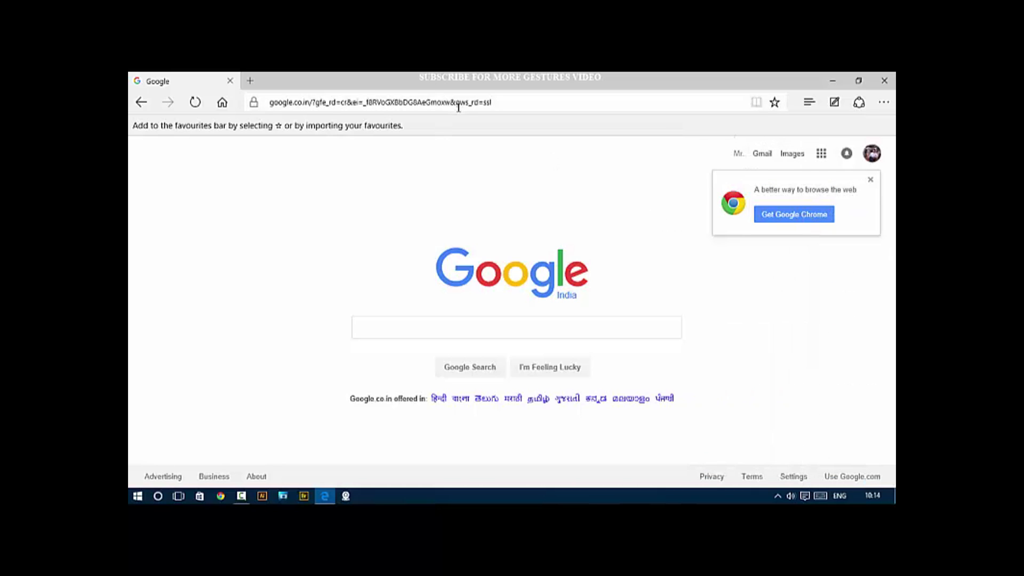
double_click(461, 103)
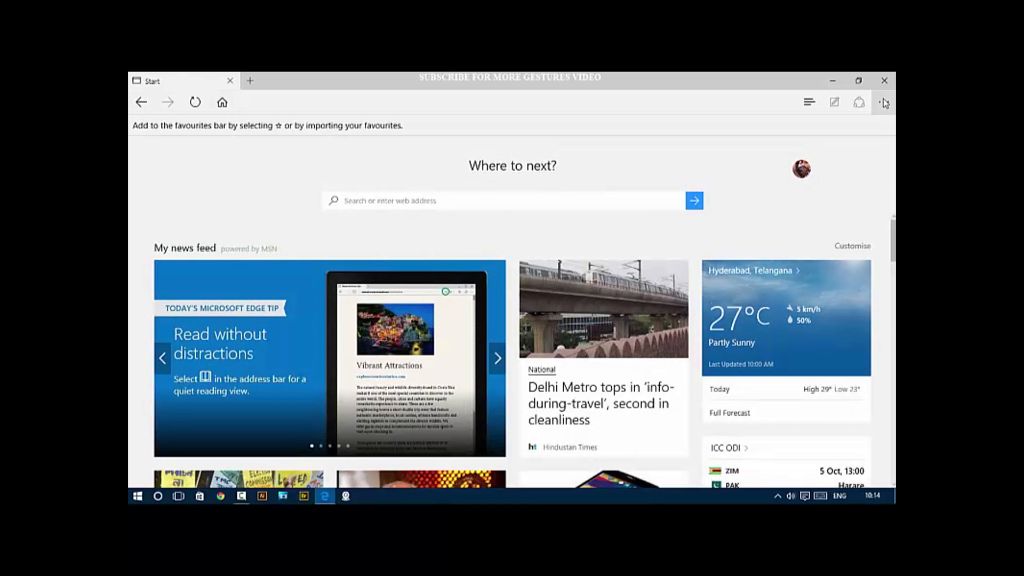
Revisit Edge settings, then close the browser to the desktop
click(884, 103)
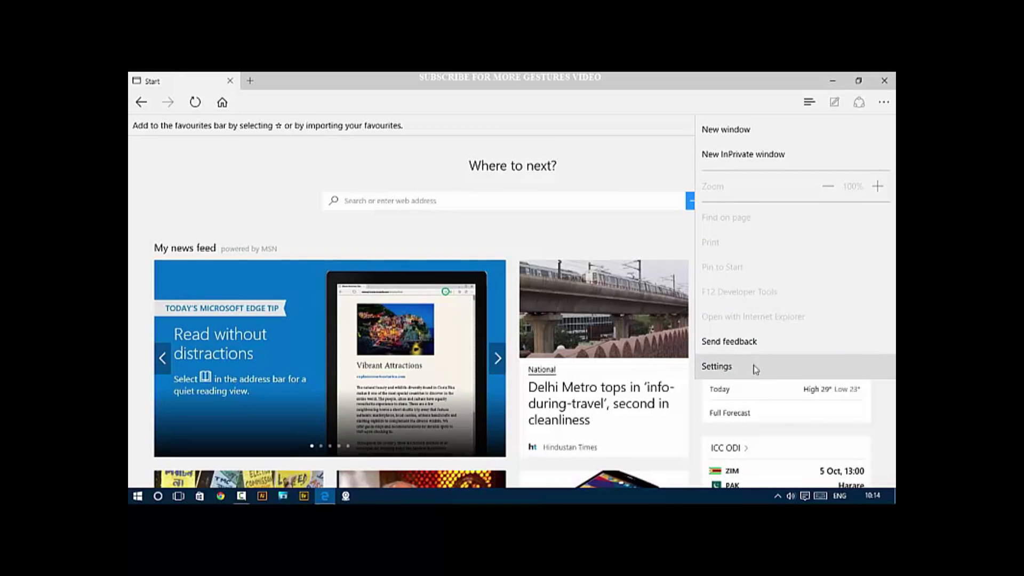
click(717, 366)
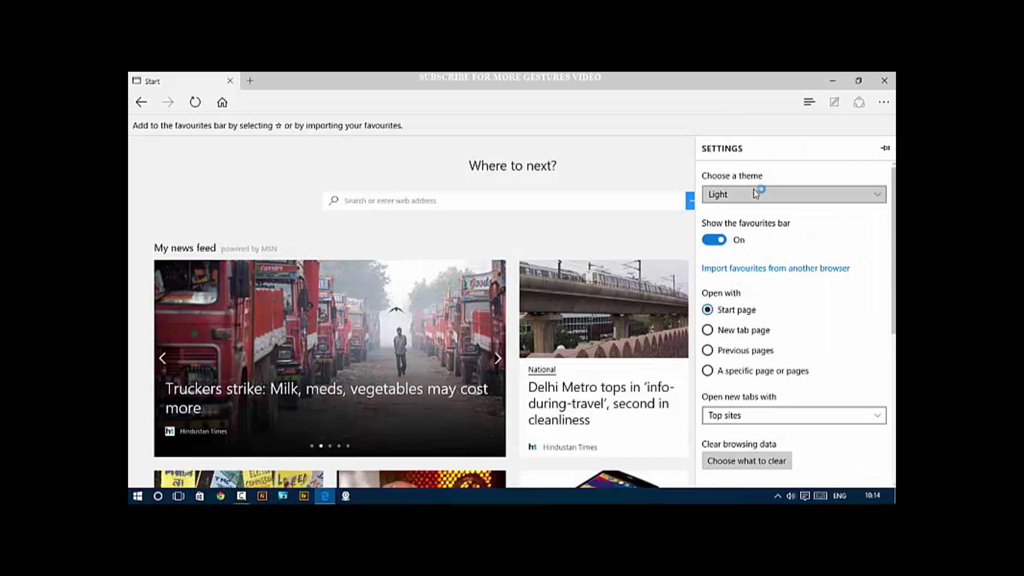
click(793, 194)
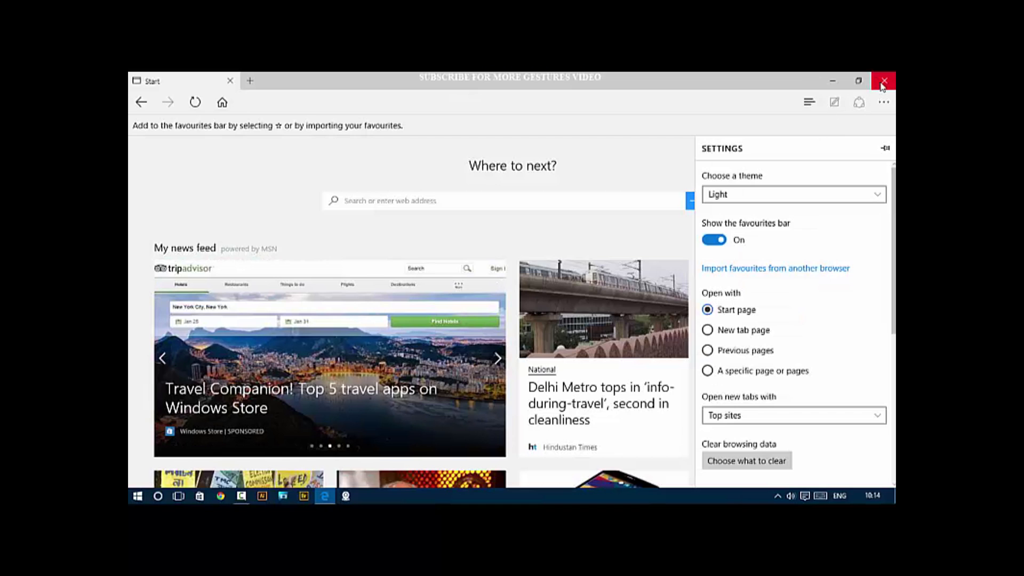
click(883, 80)
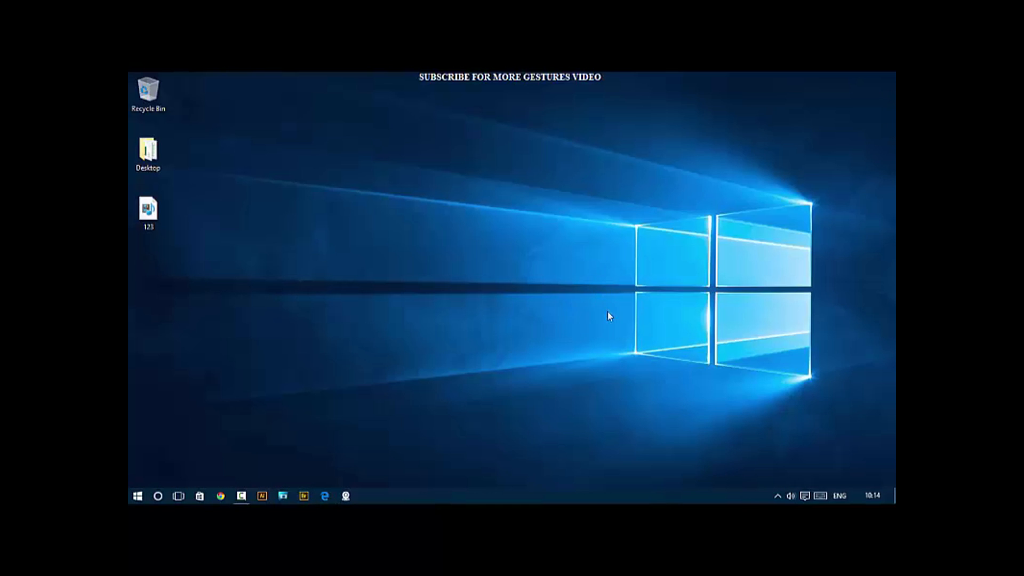
mouse_move(490, 309)
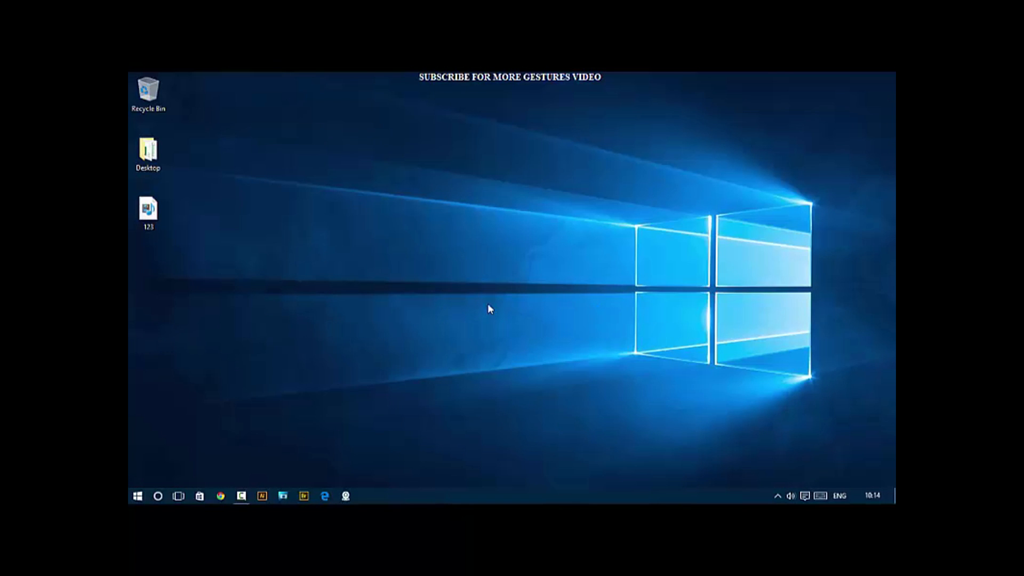
mouse_move(489, 314)
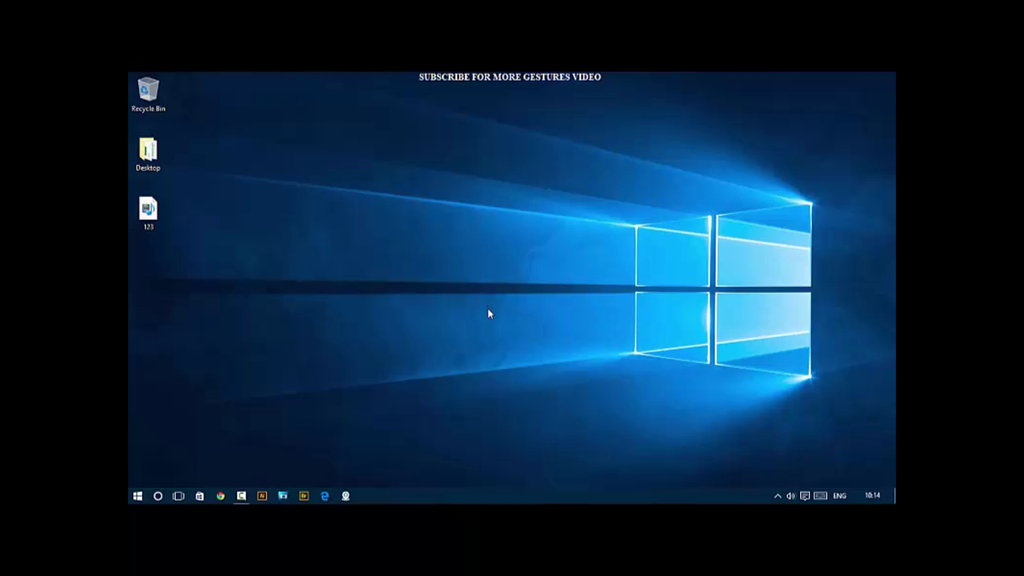
mouse_move(491, 326)
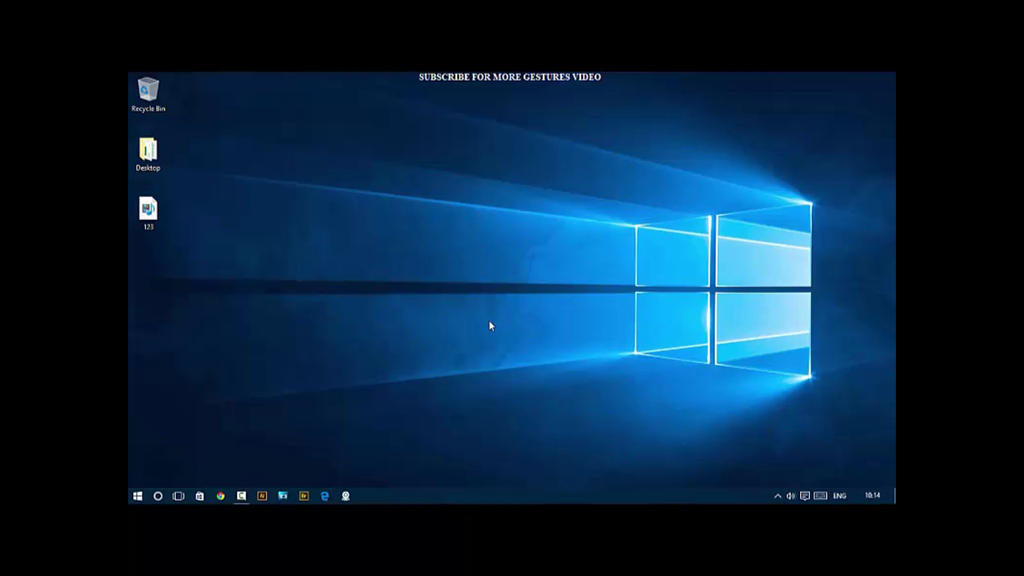
click(137, 495)
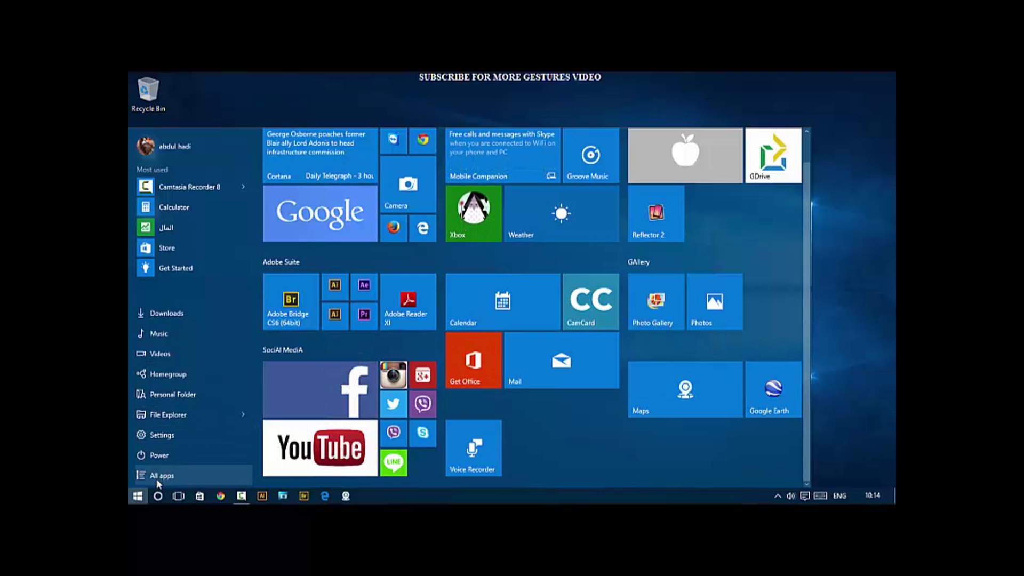
click(161, 475)
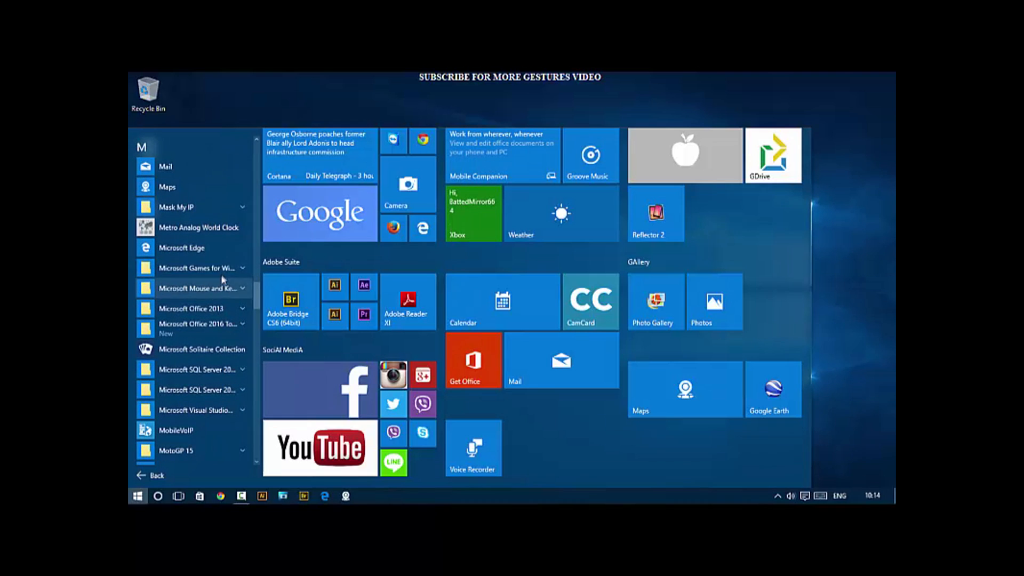
click(199, 323)
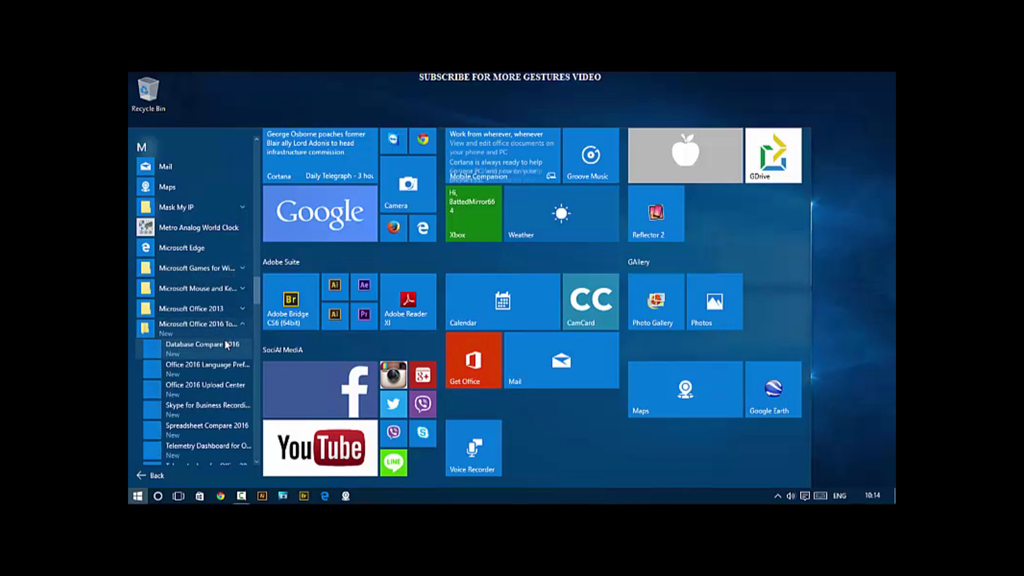
scroll(down, 3)
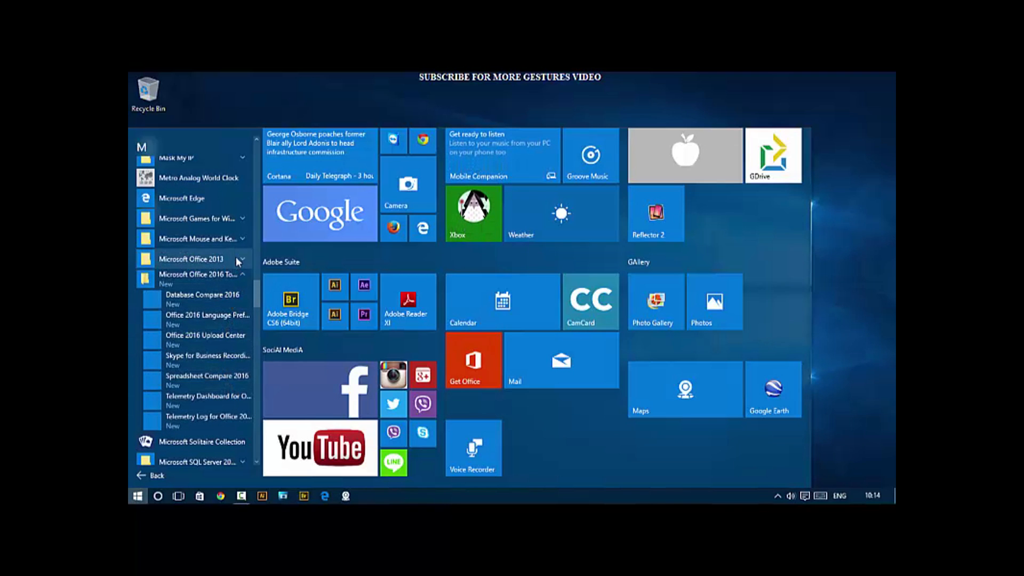
click(191, 258)
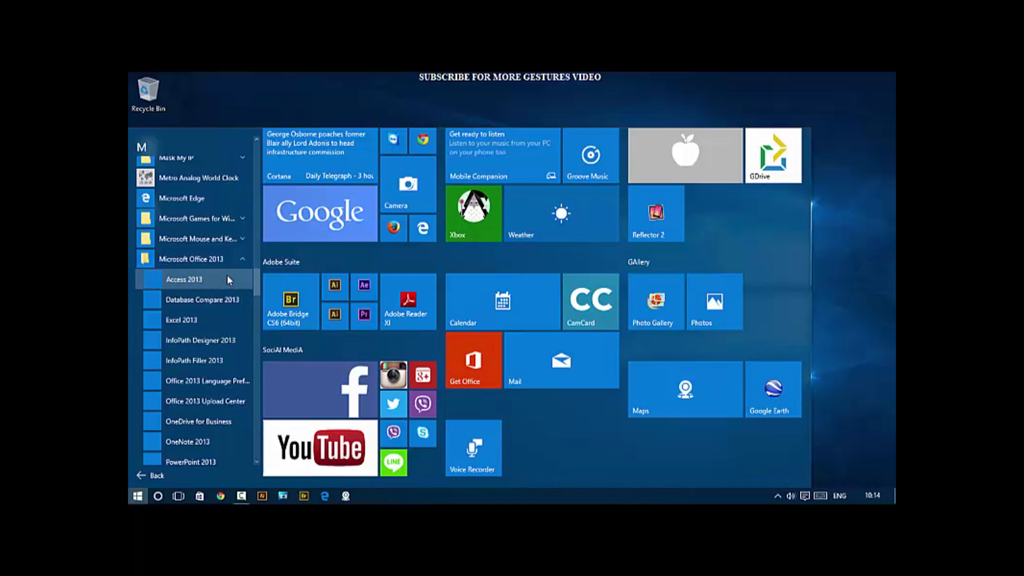
right_click(185, 279)
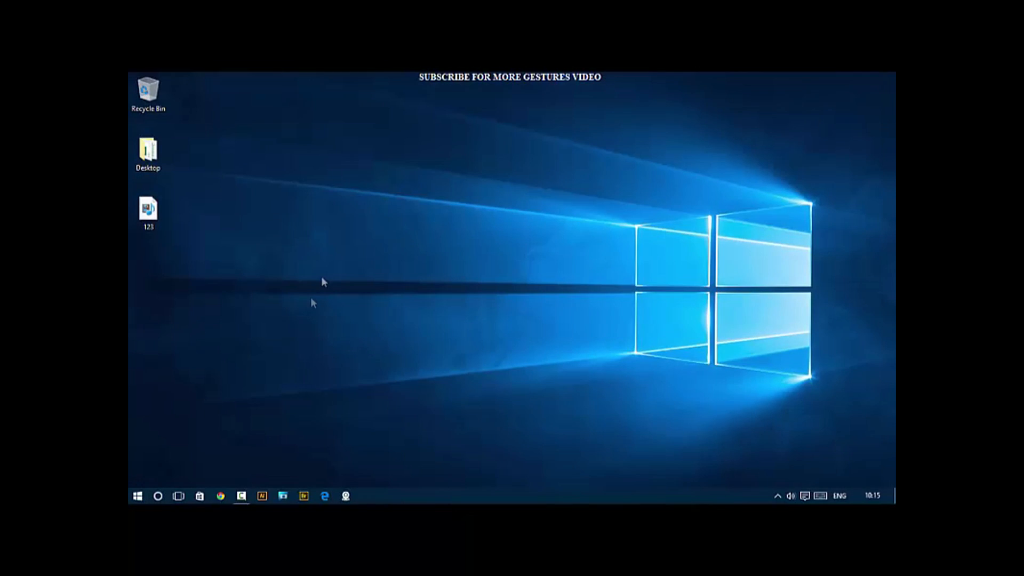
click(138, 495)
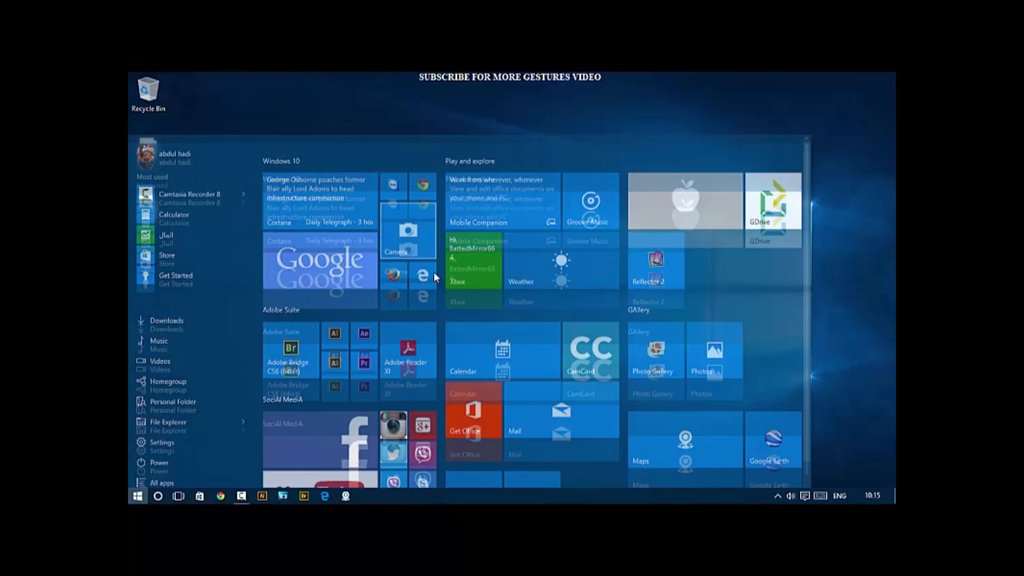
right_click(655, 246)
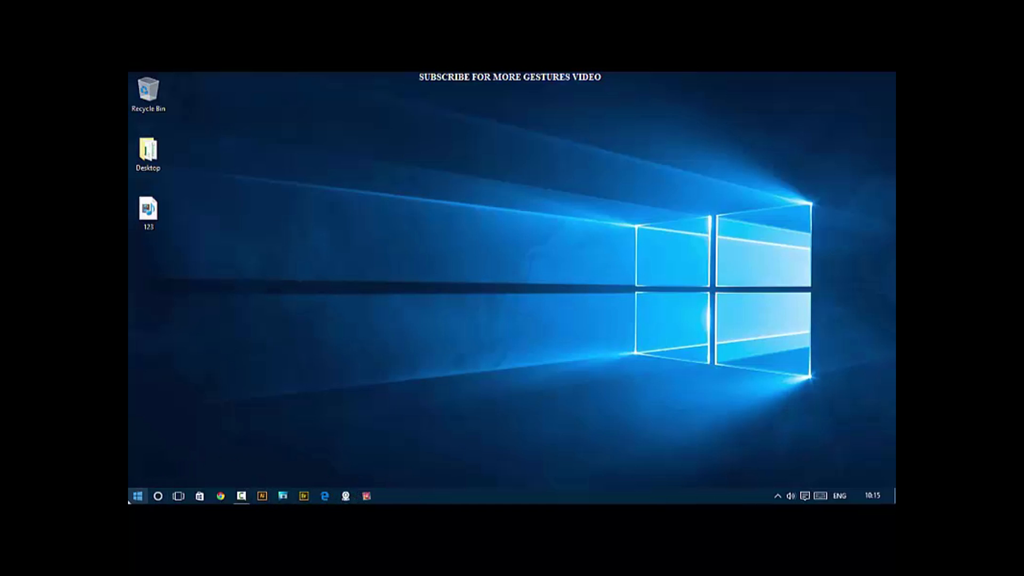
click(138, 495)
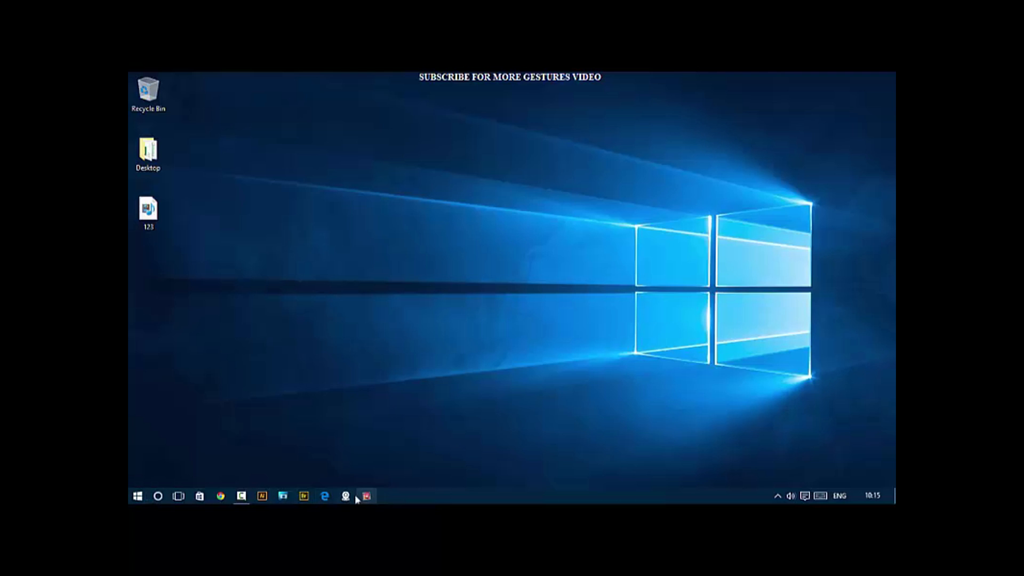
mouse_move(366, 496)
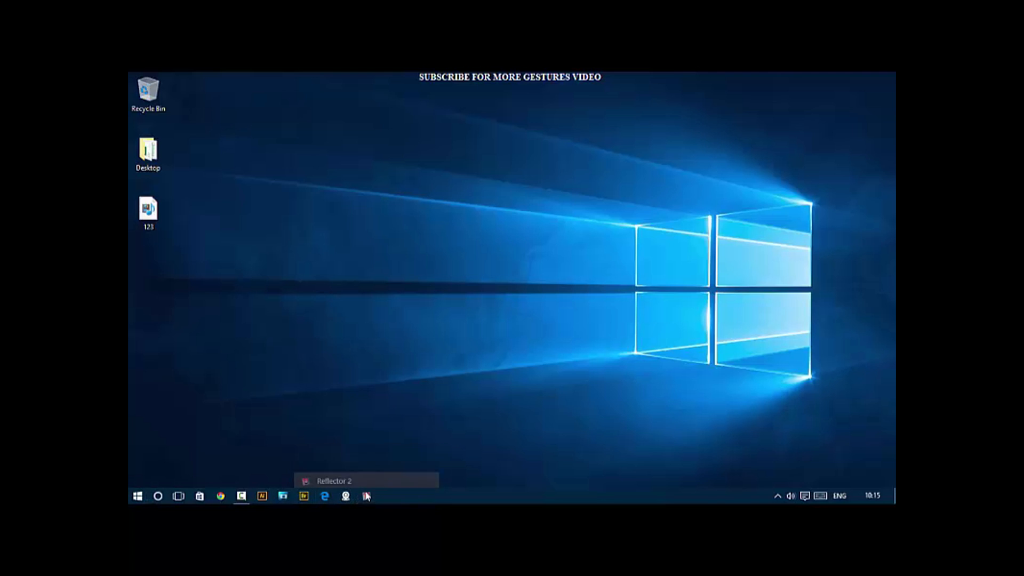
right_click(366, 496)
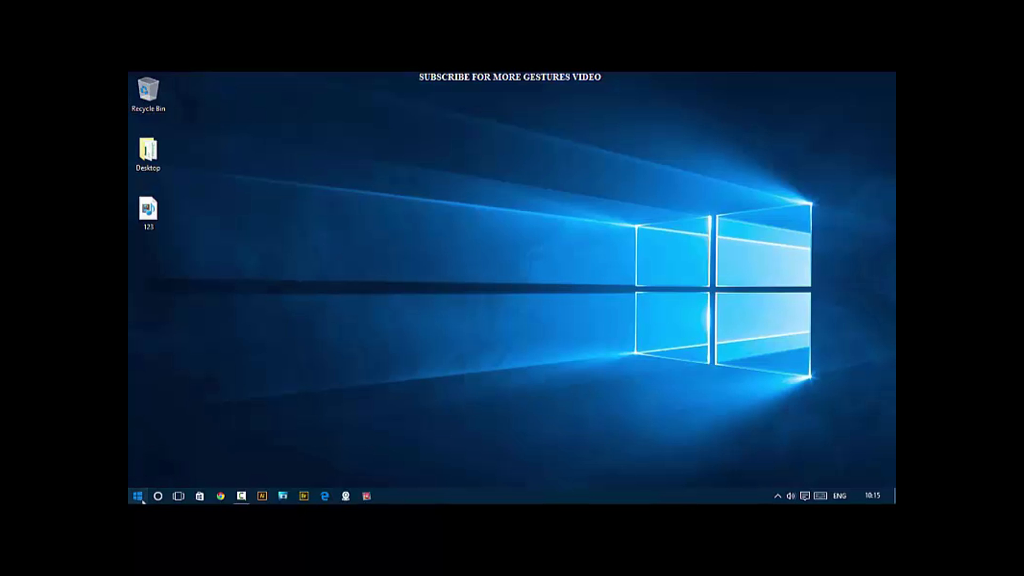
click(138, 495)
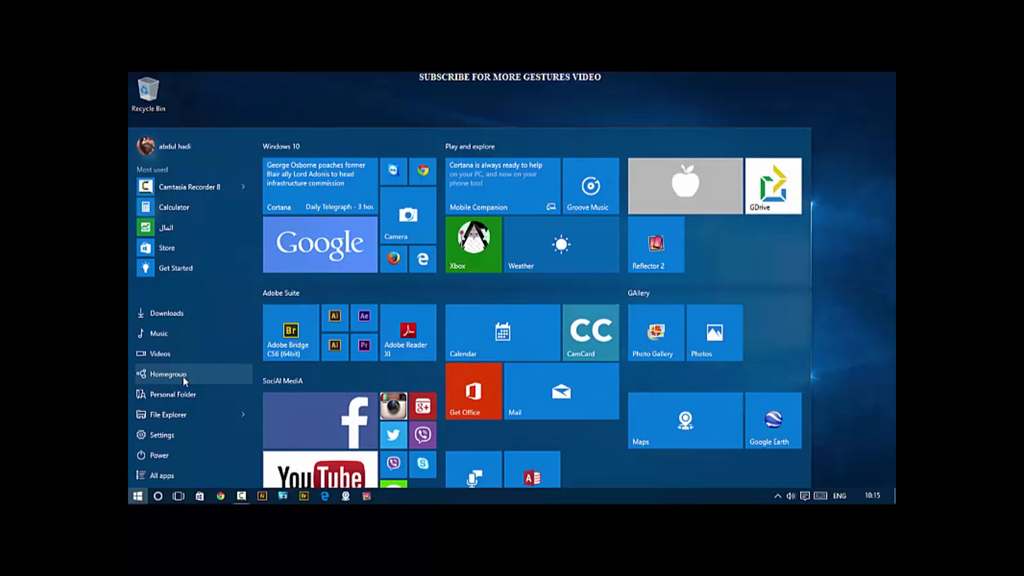
click(138, 496)
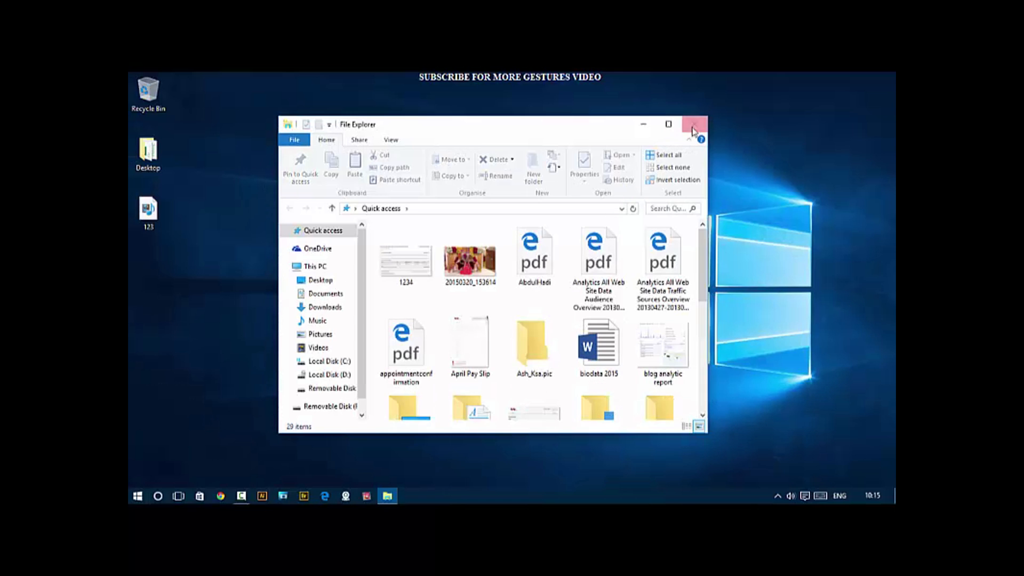
click(693, 124)
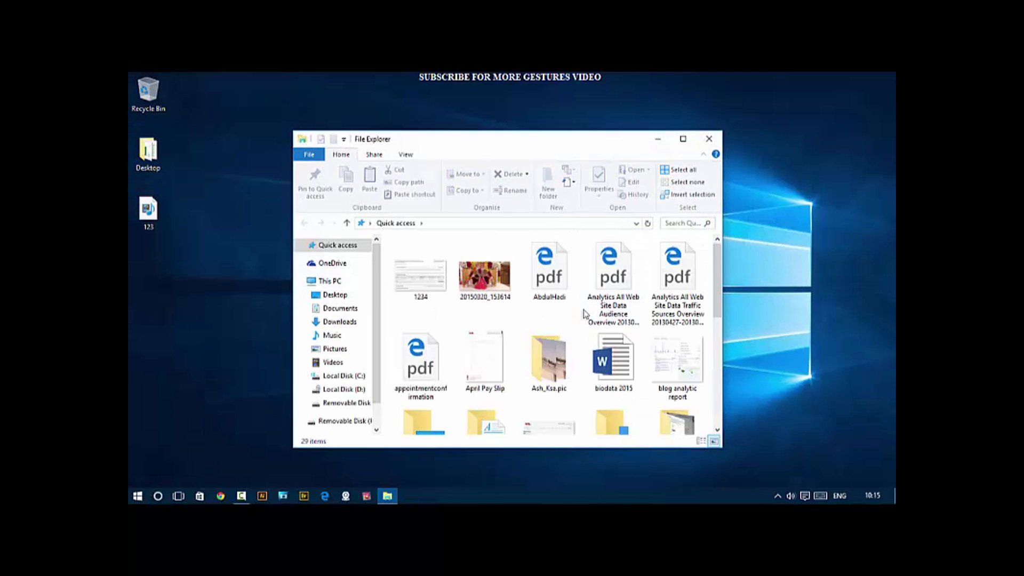
scroll(down, 3)
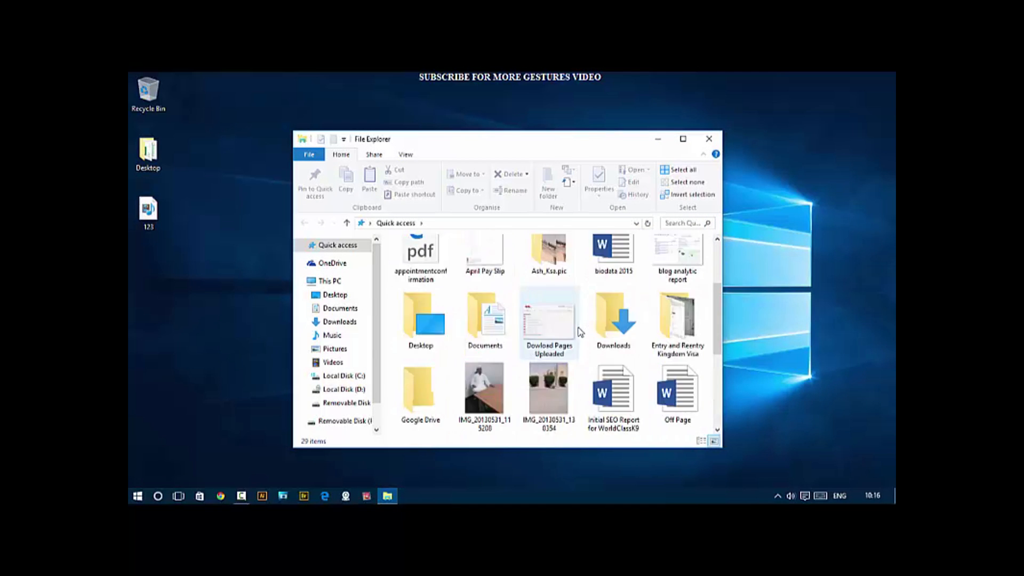
scroll(down, 3)
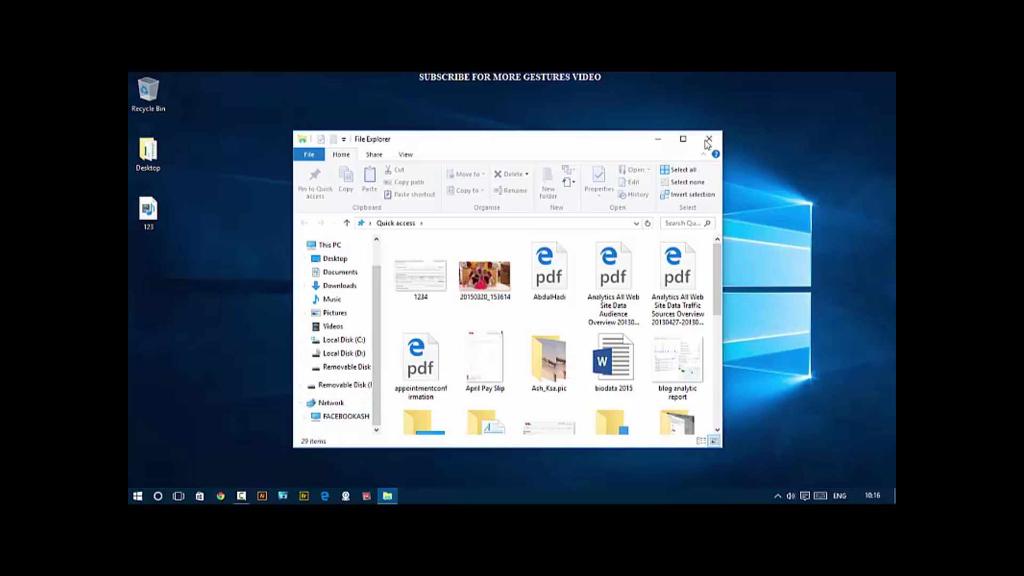
click(709, 139)
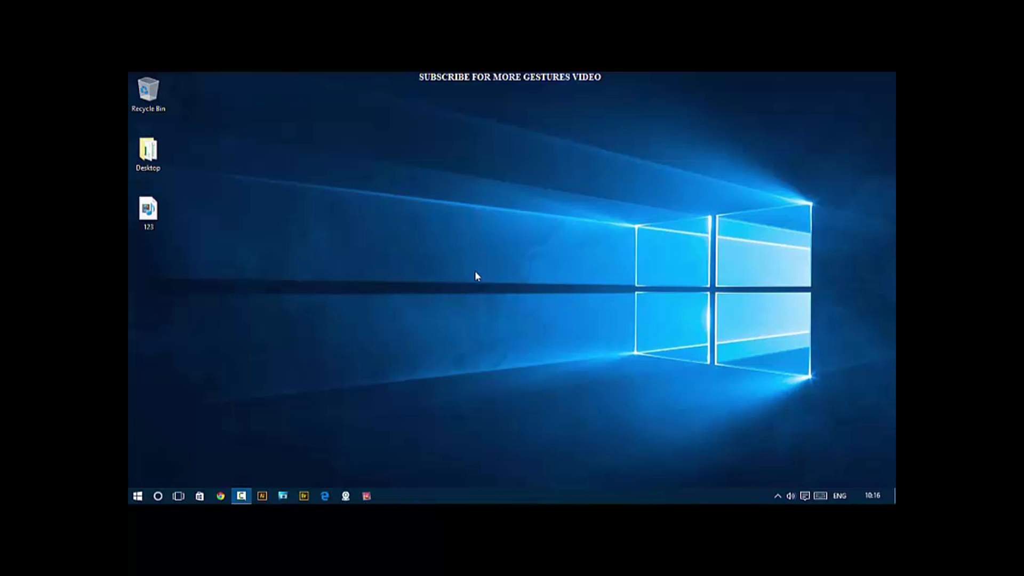
mouse_move(149, 436)
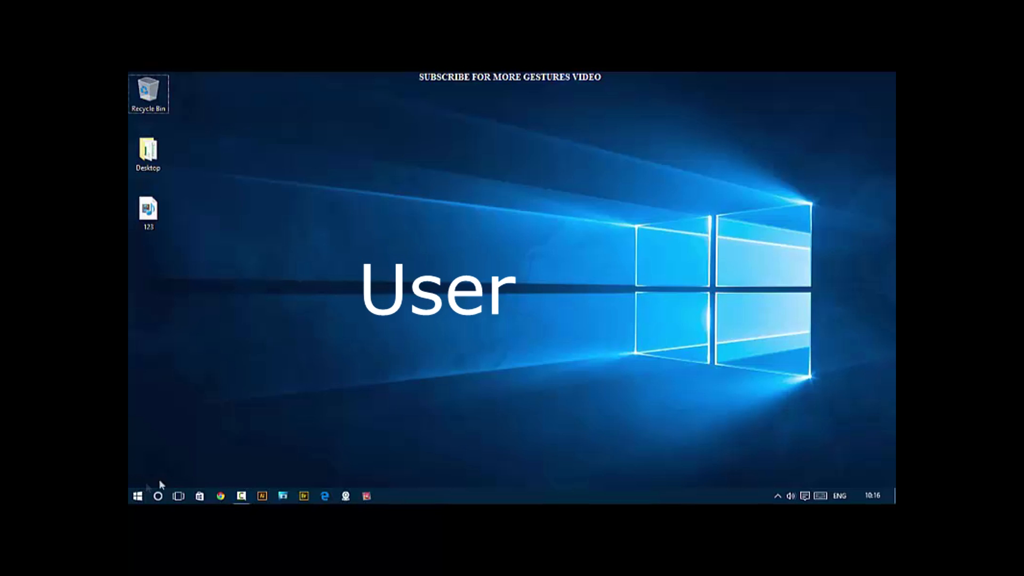
click(137, 496)
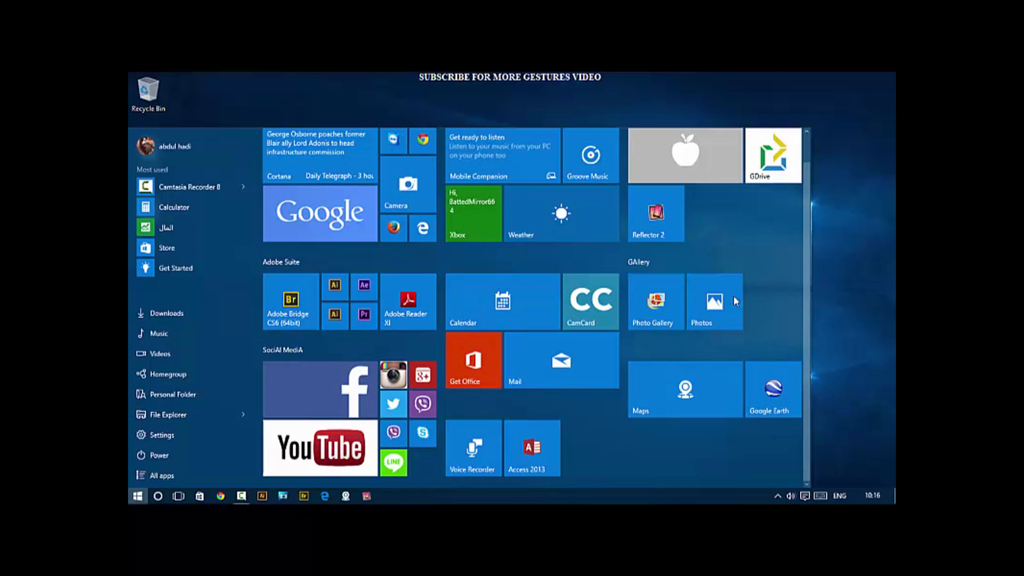
click(685, 389)
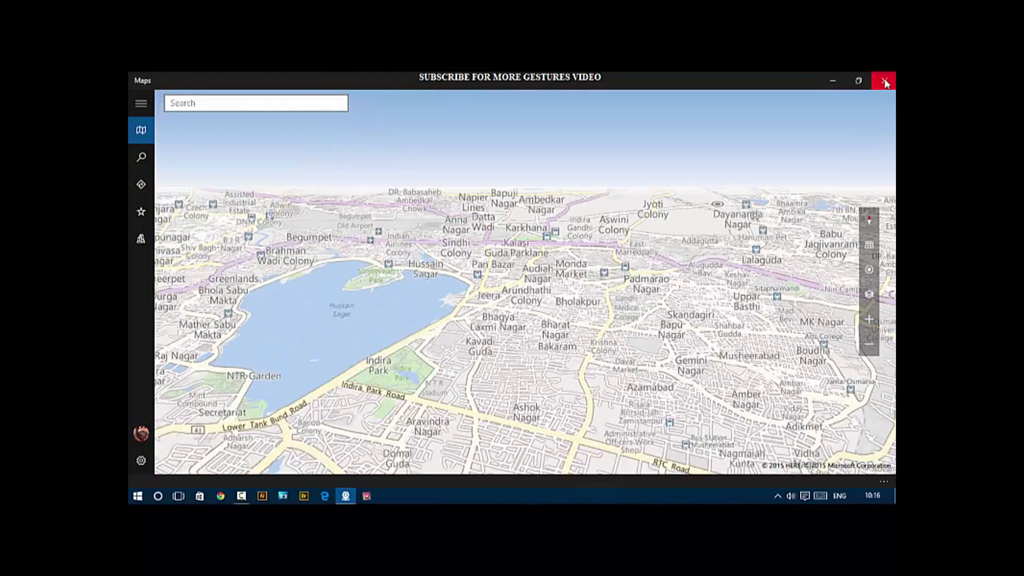
click(885, 80)
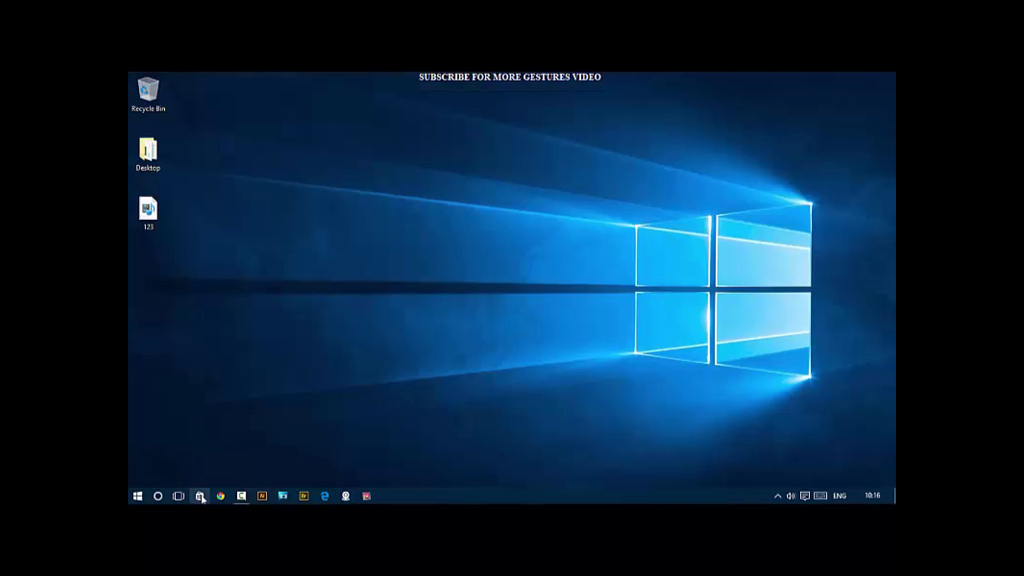
click(200, 496)
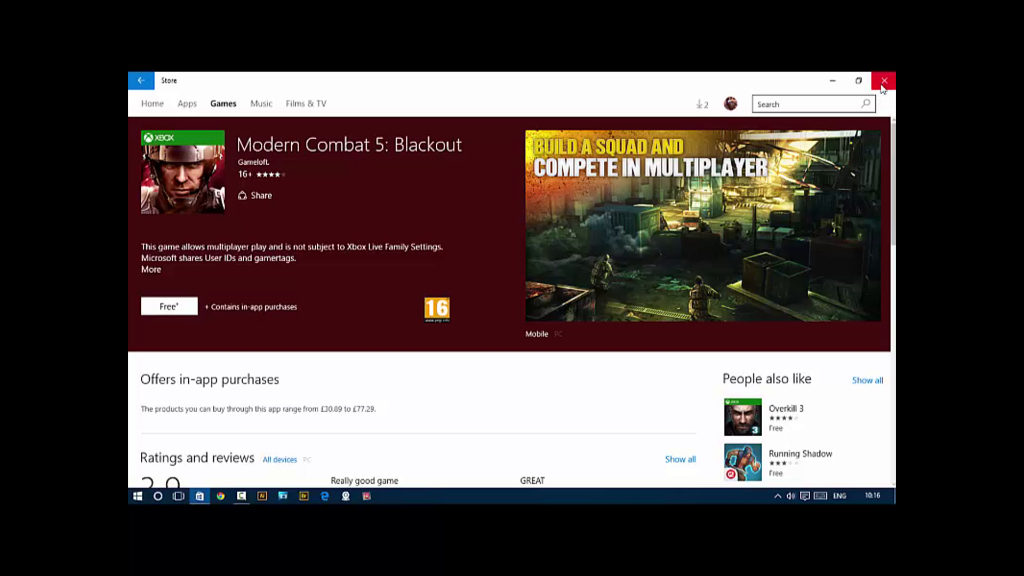
scroll(down, 3)
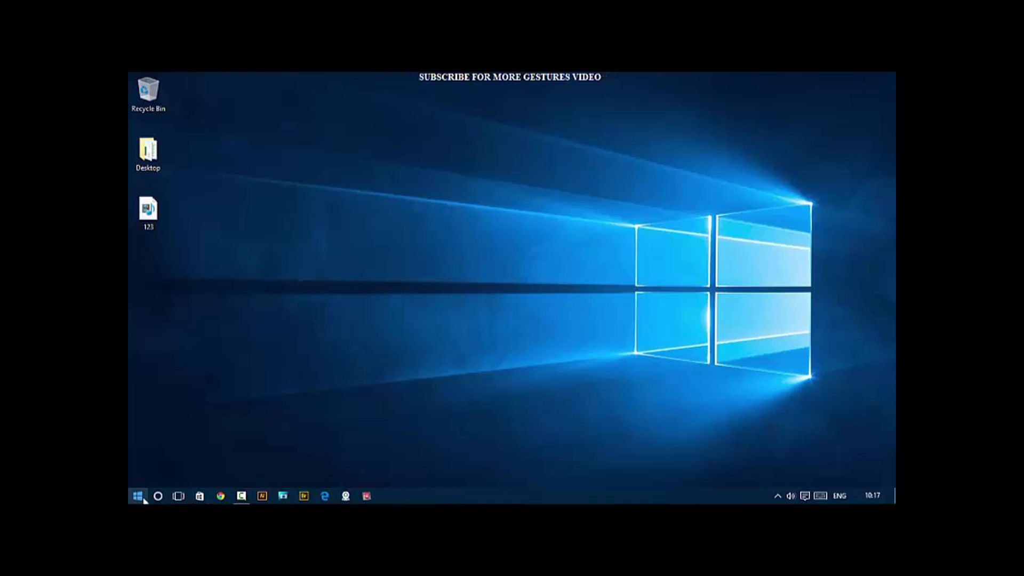
Launch Sony Movie Studio Platinum from Start and close the Store window
click(199, 496)
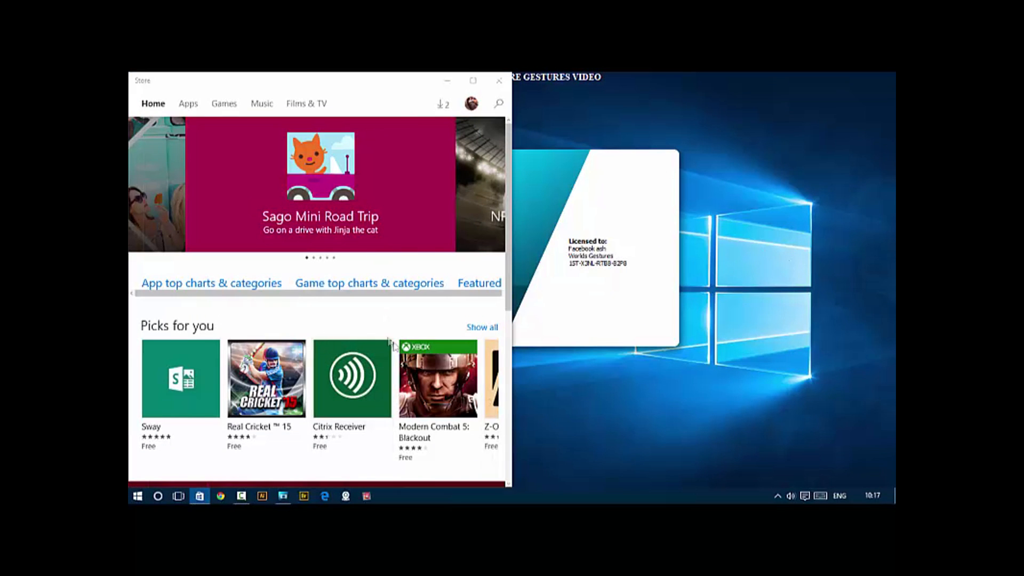
mouse_move(659, 163)
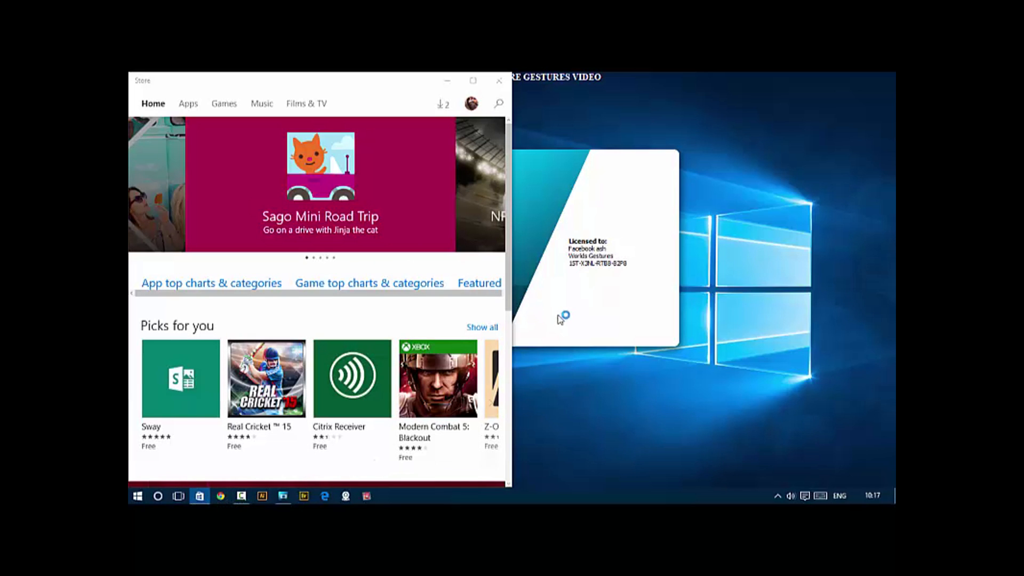
click(220, 497)
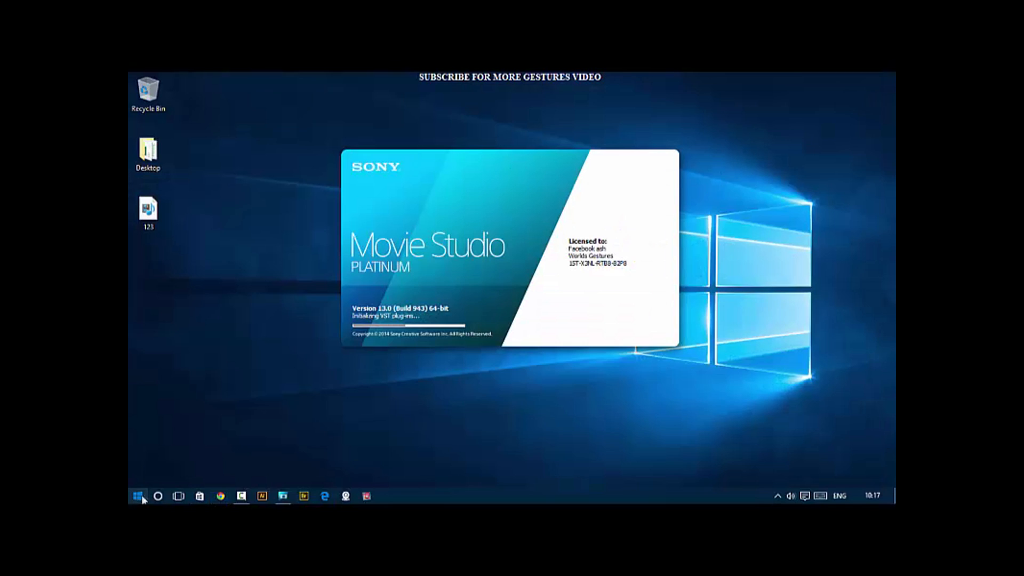
Show Settings > System > Default apps scrolled to the web browser (Edge) and reset options
click(137, 496)
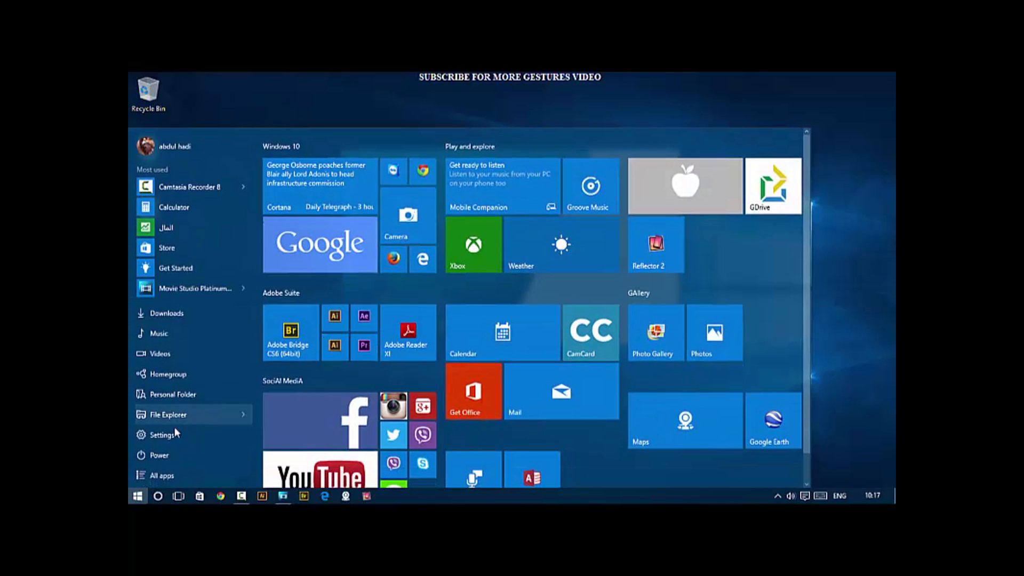
click(161, 434)
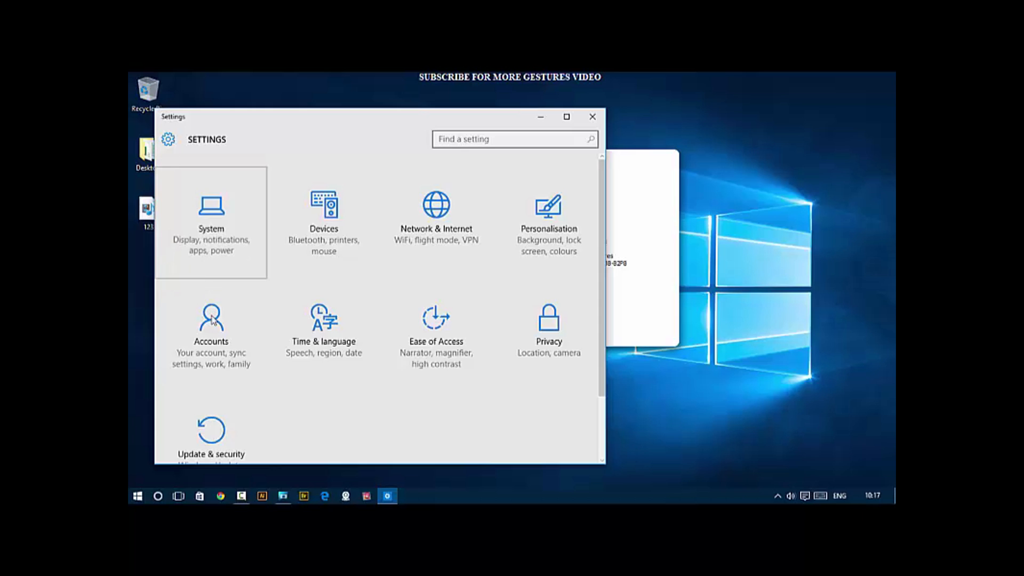
click(211, 216)
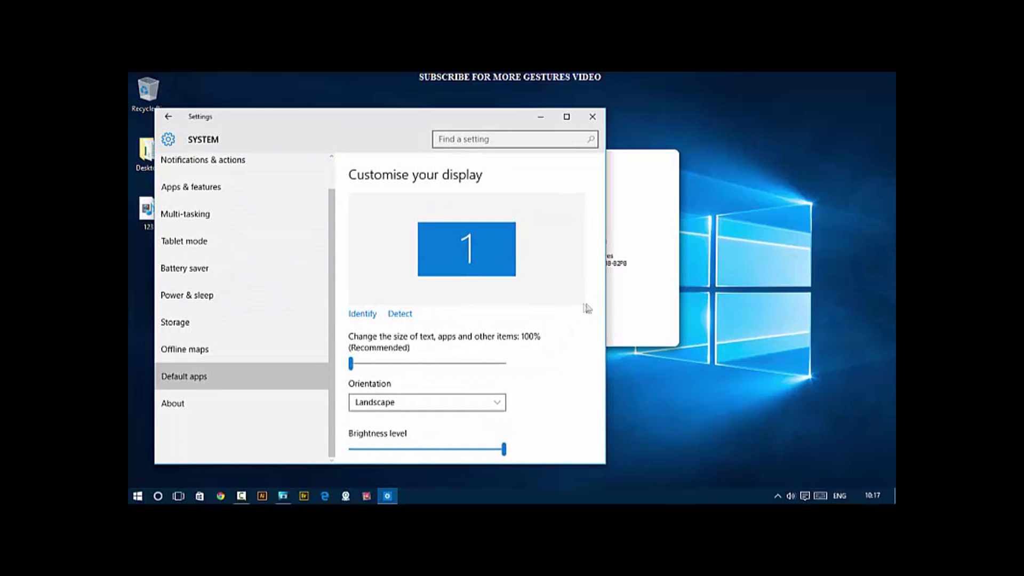
click(185, 376)
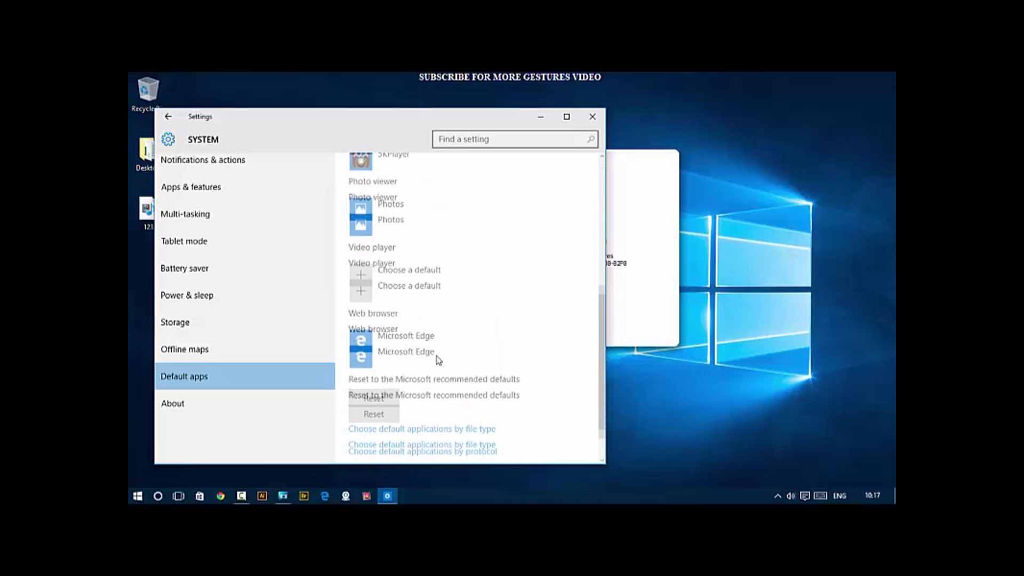
scroll(down, 3)
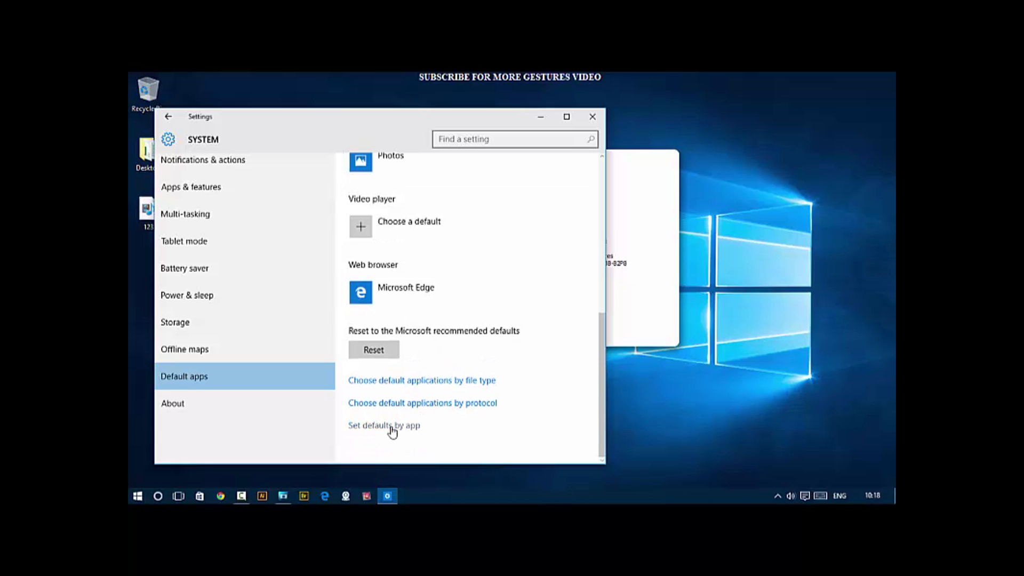
mouse_move(454, 366)
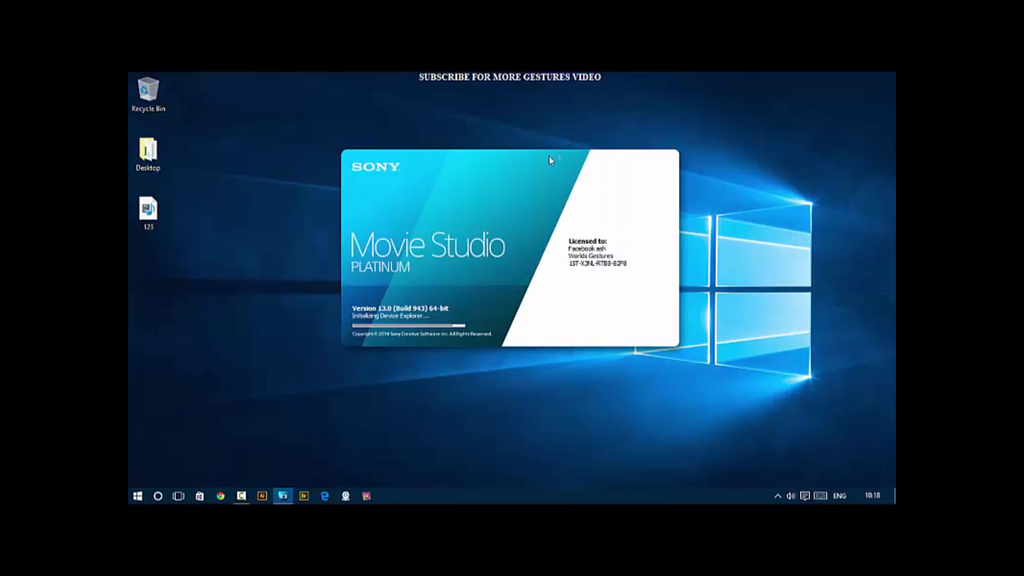
mouse_move(651, 205)
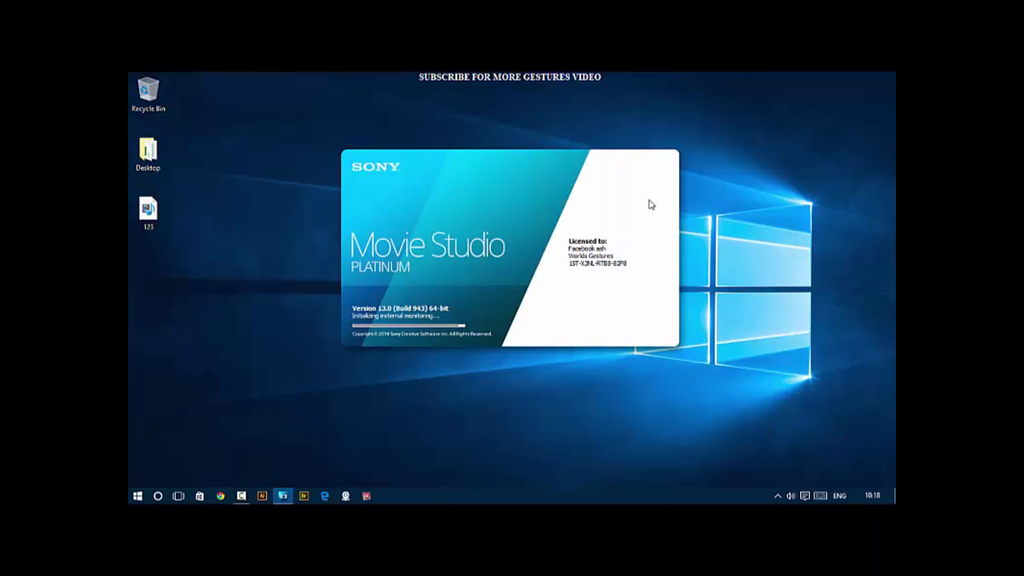
mouse_move(393, 411)
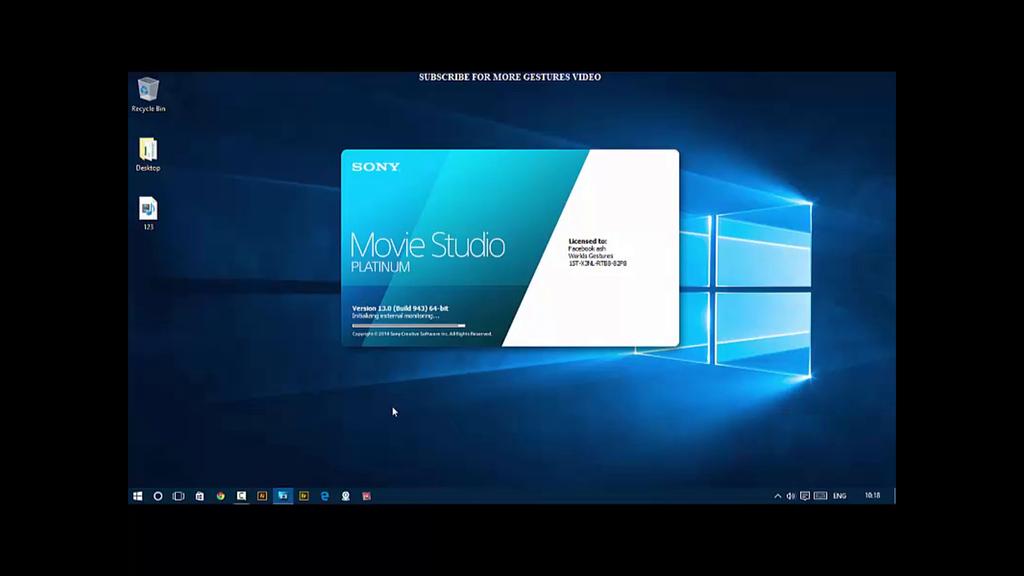